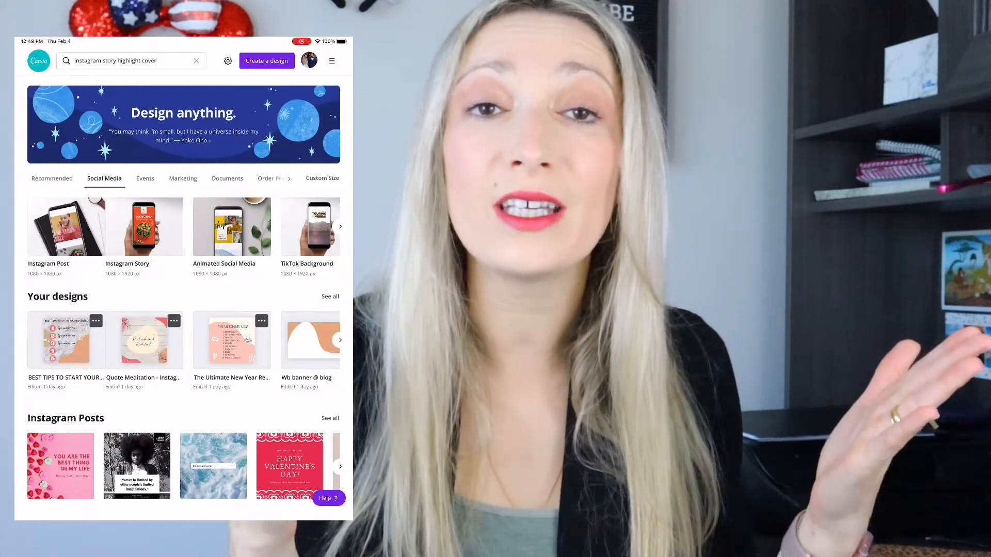
Step: Open canva.com from the Google search results for canva
scroll(down, 3)
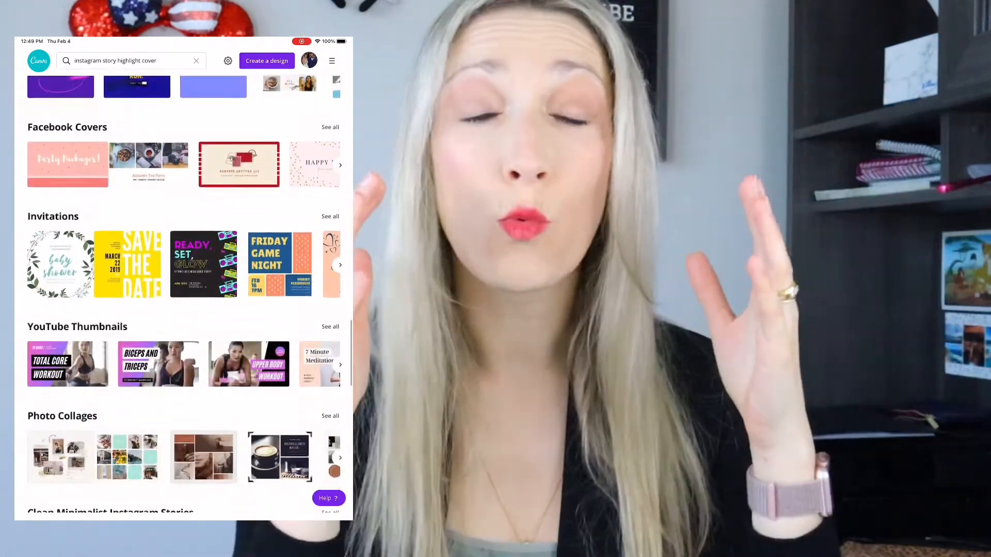
scroll(down, 3)
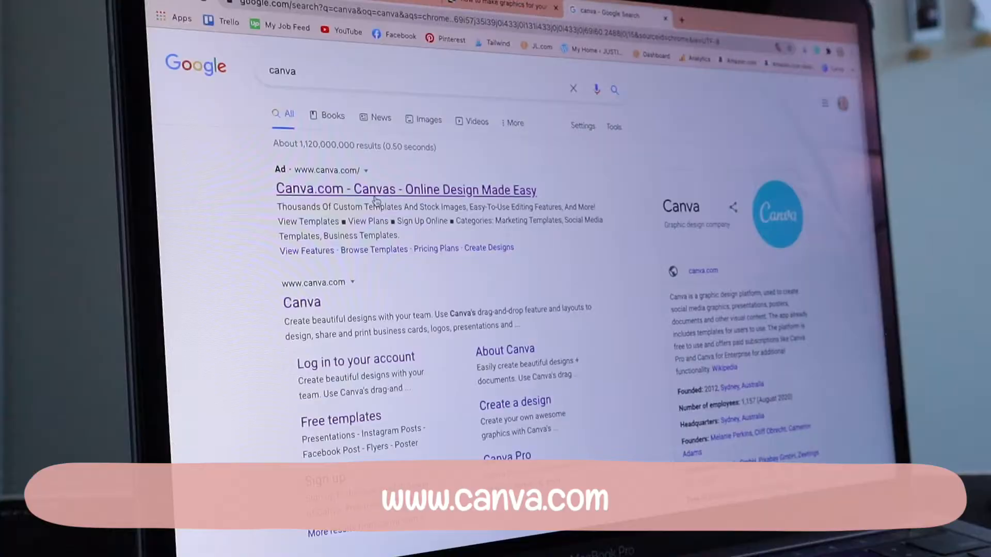
click(407, 190)
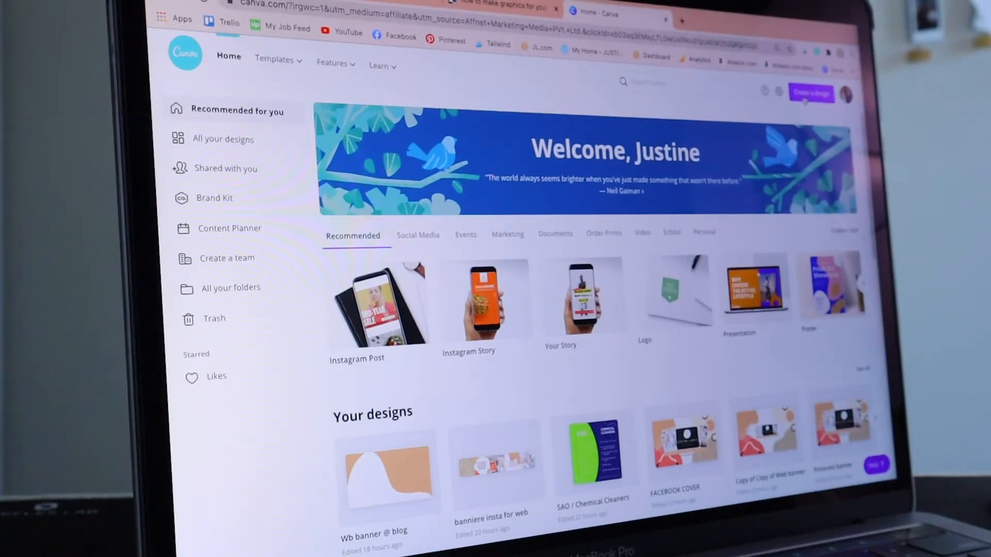
Step: Browse Instagram Post templates, open The Ultimate List template, then return to the gallery
click(644, 82)
text(instagram post)
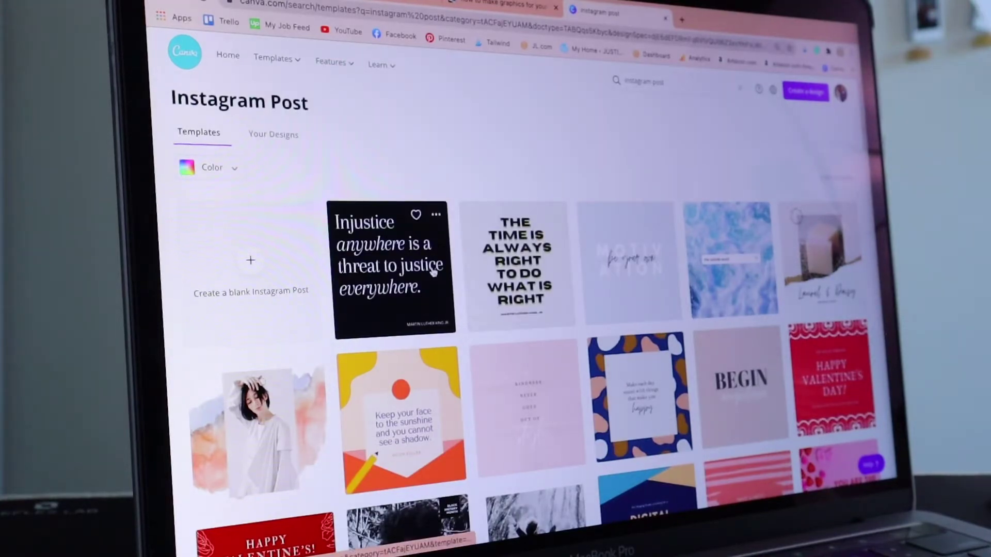
scroll(down, 3)
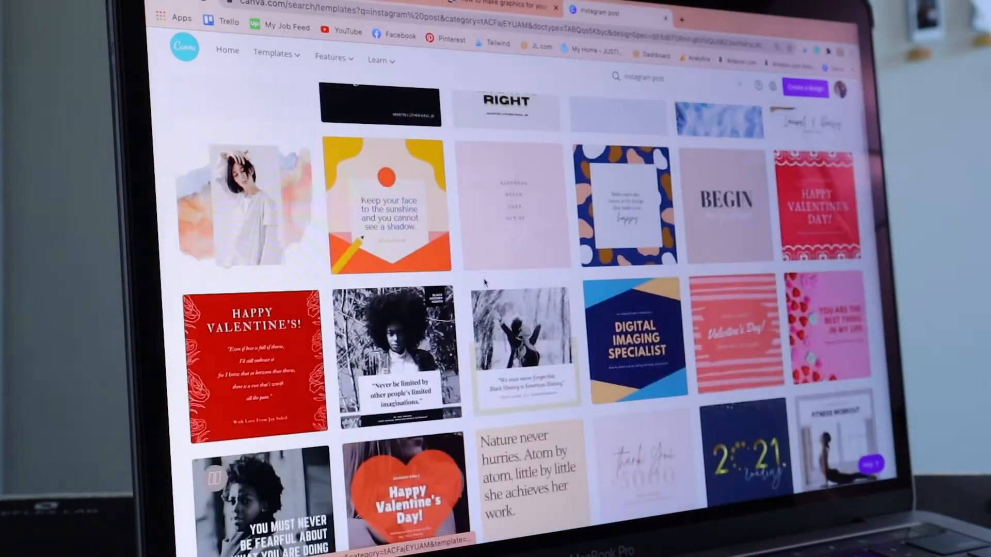
scroll(down, 3)
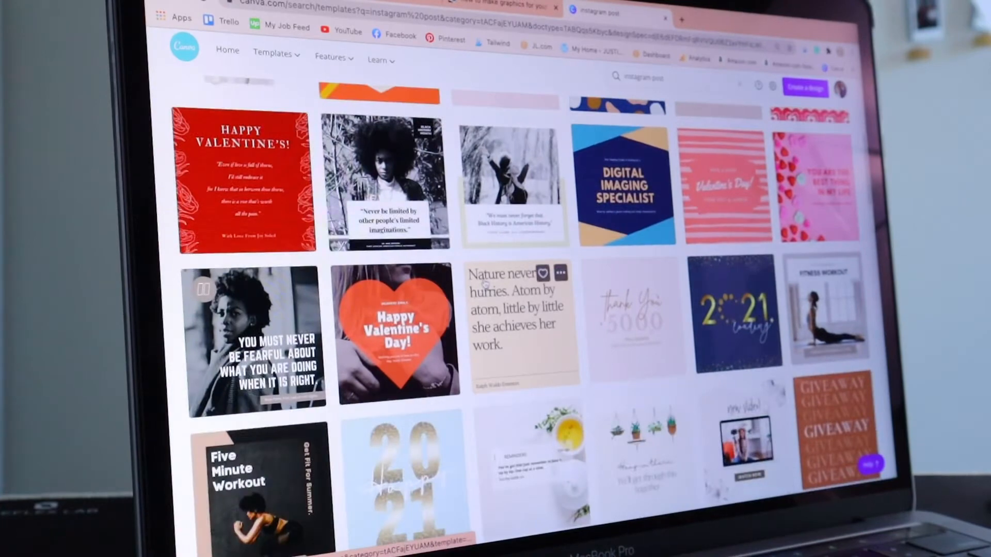
scroll(down, 3)
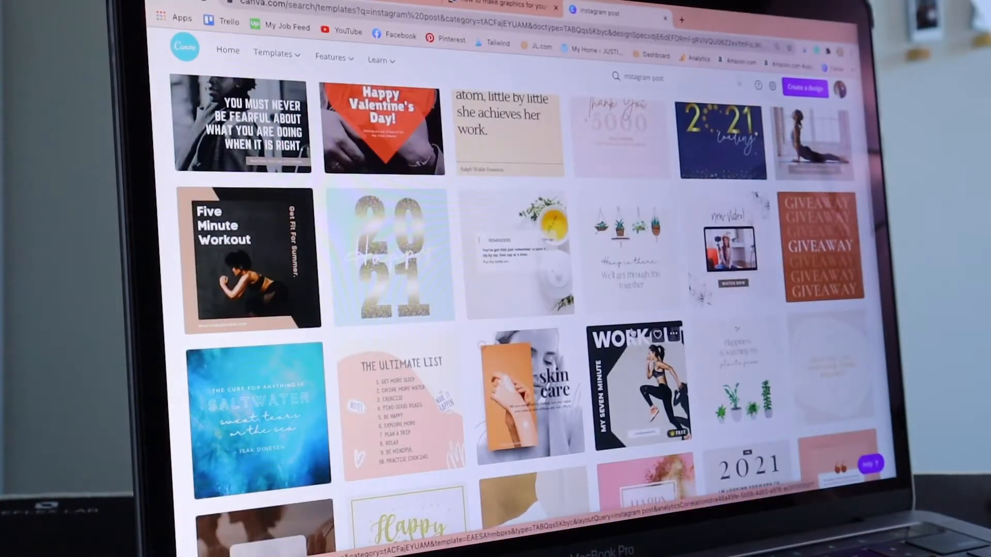
scroll(down, 3)
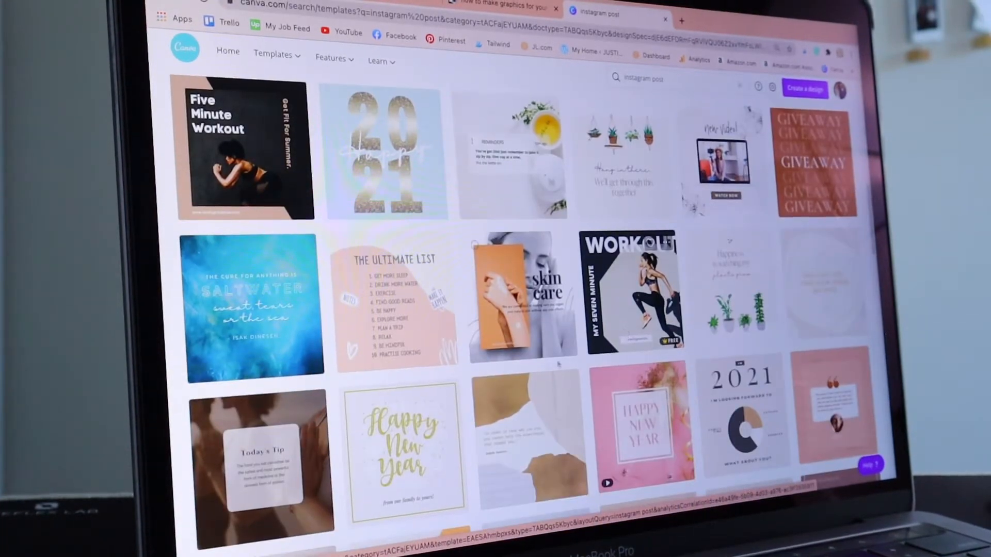
mouse_move(396, 300)
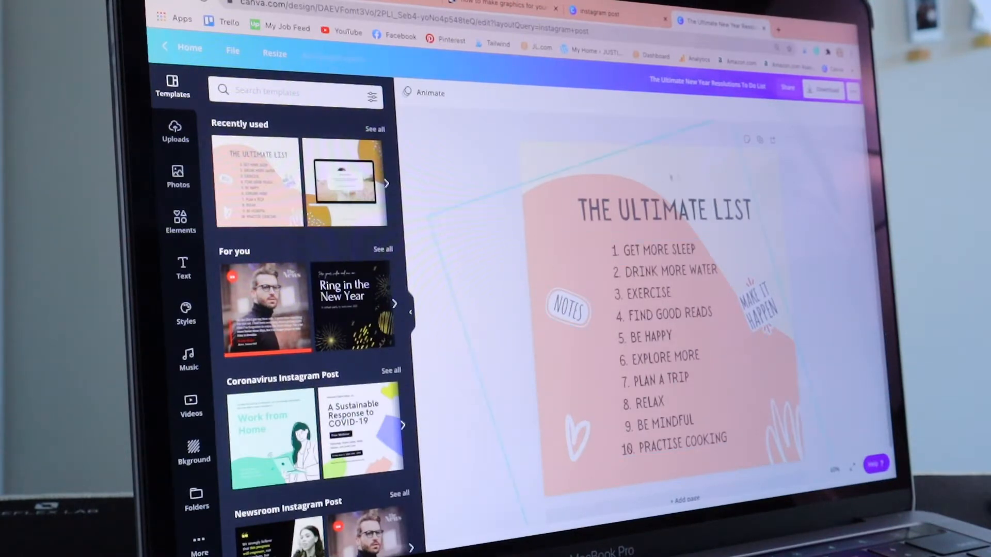
click(664, 210)
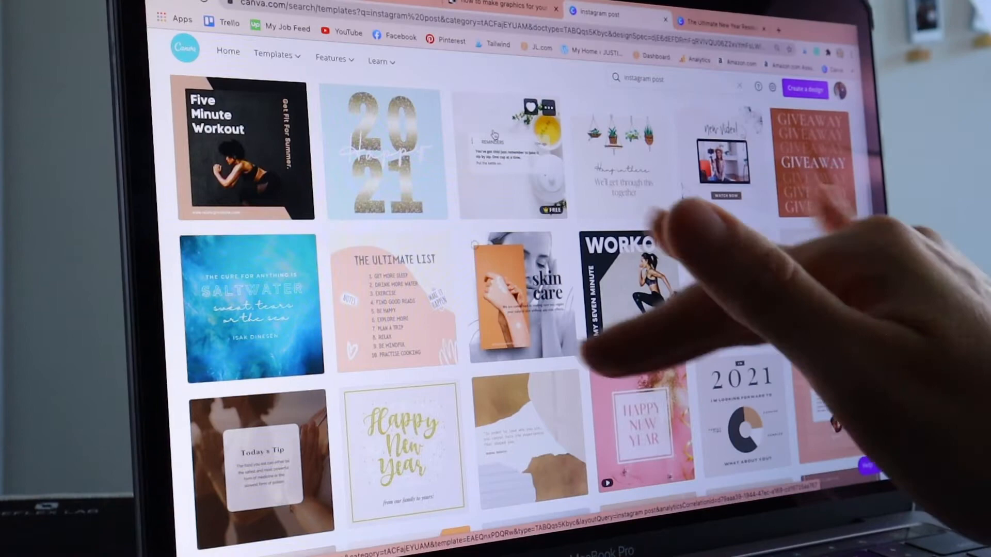
scroll(down, 3)
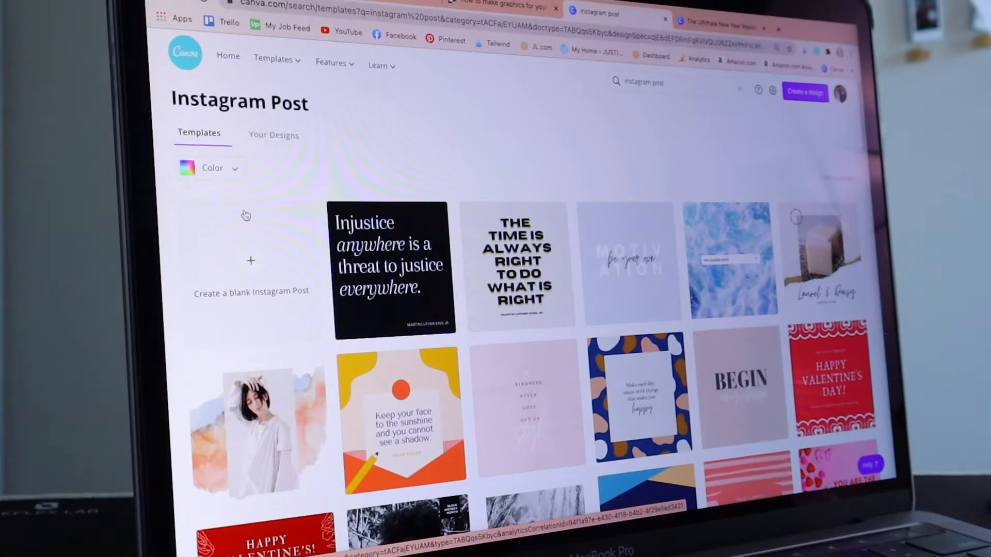
click(211, 168)
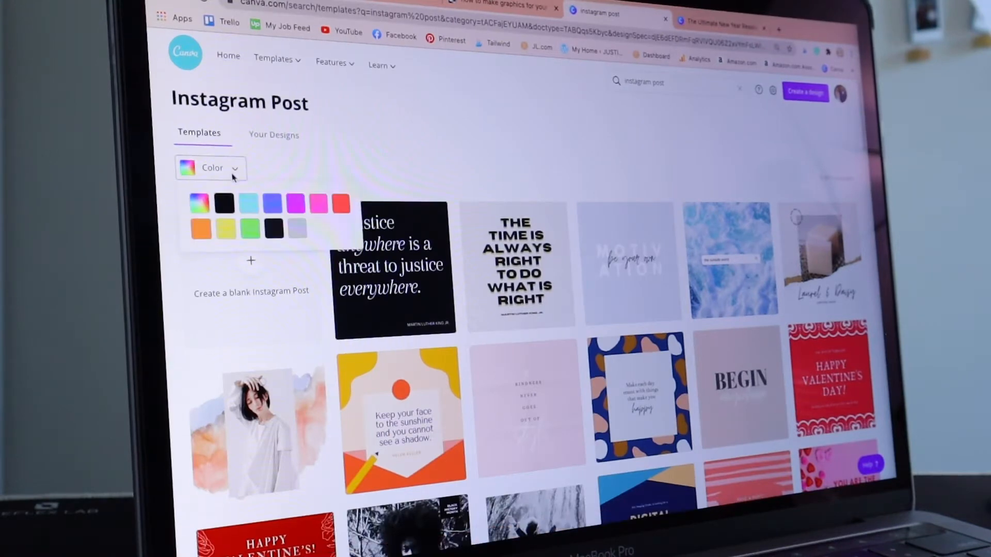
mouse_move(300, 203)
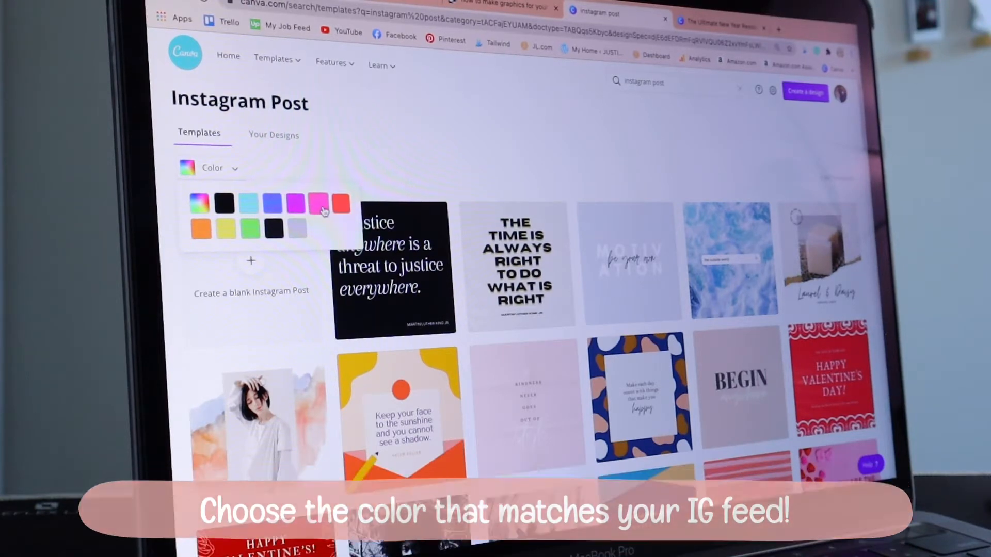
click(317, 202)
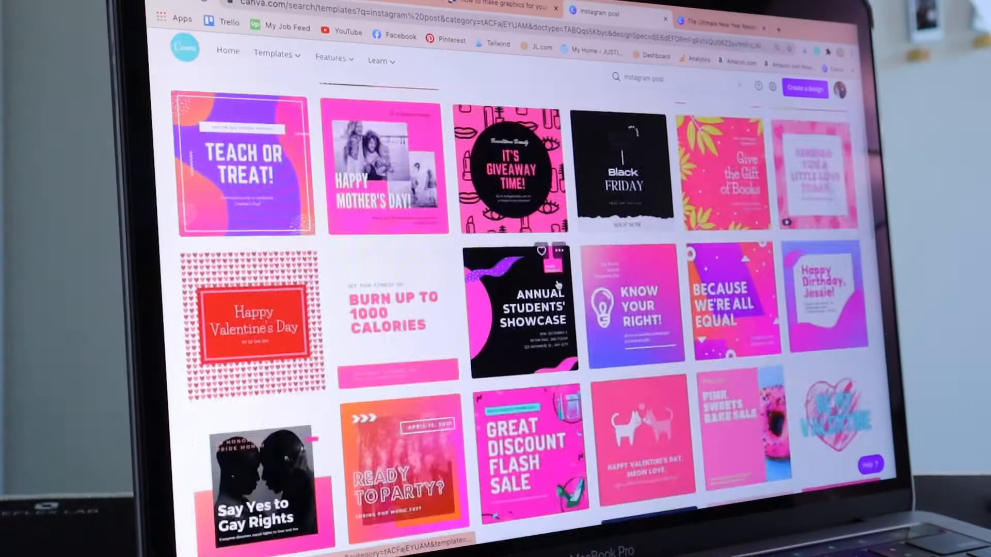
scroll(down, 3)
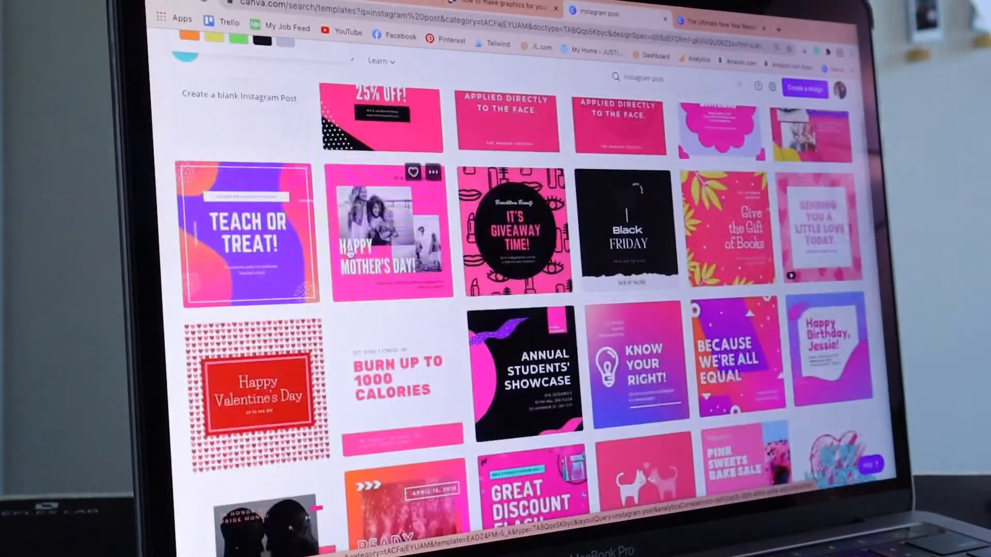
click(212, 168)
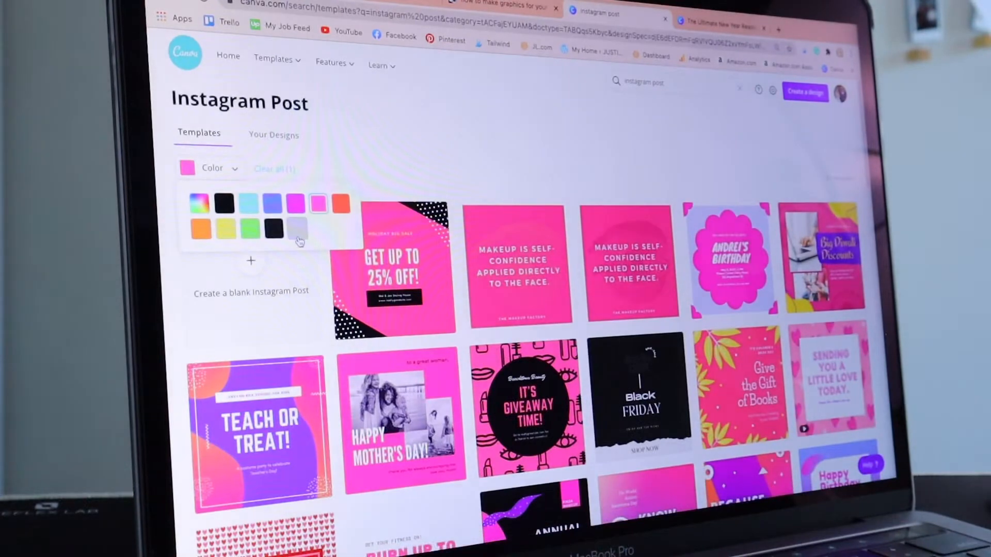
mouse_move(318, 237)
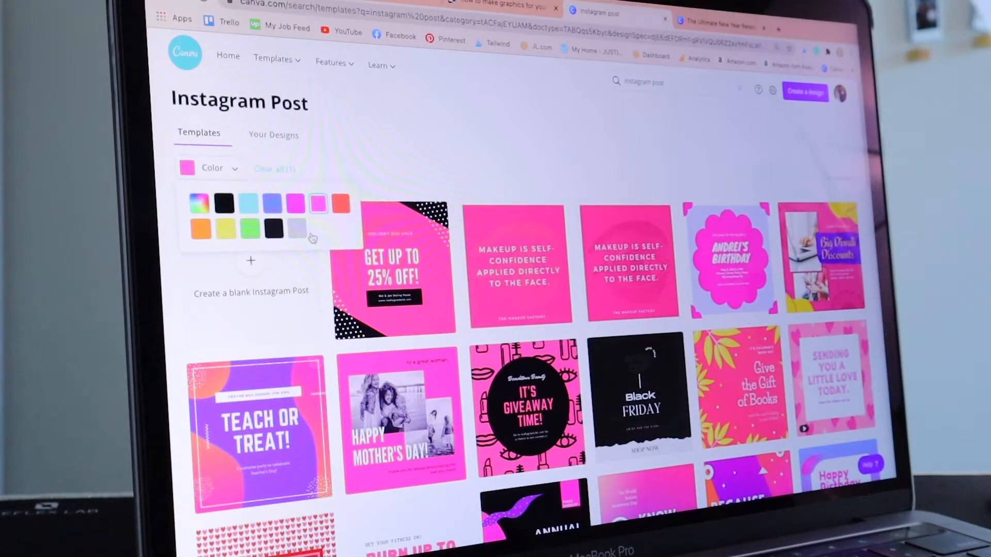
mouse_move(309, 239)
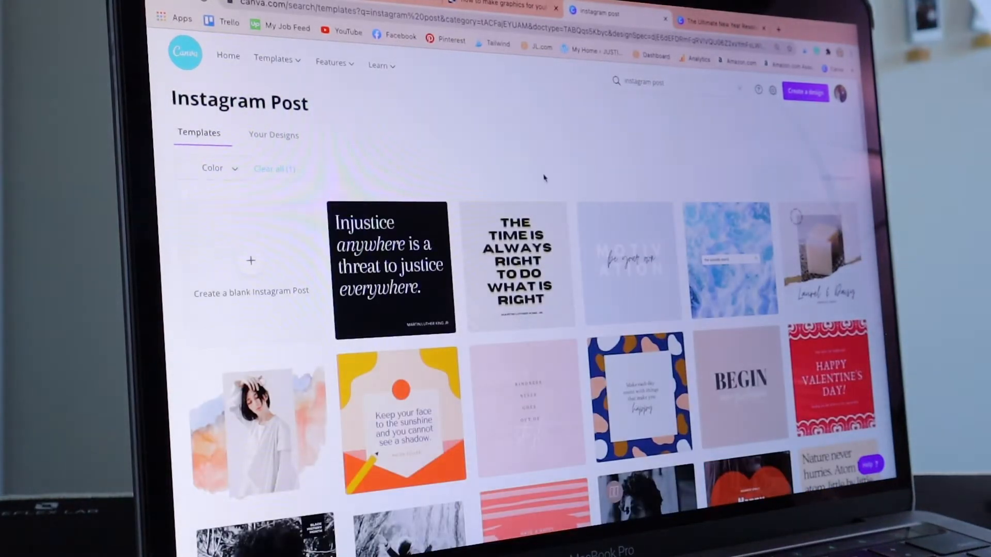
Step: Scroll the Instagram Post results and like the Founder Stories quote template
scroll(down, 3)
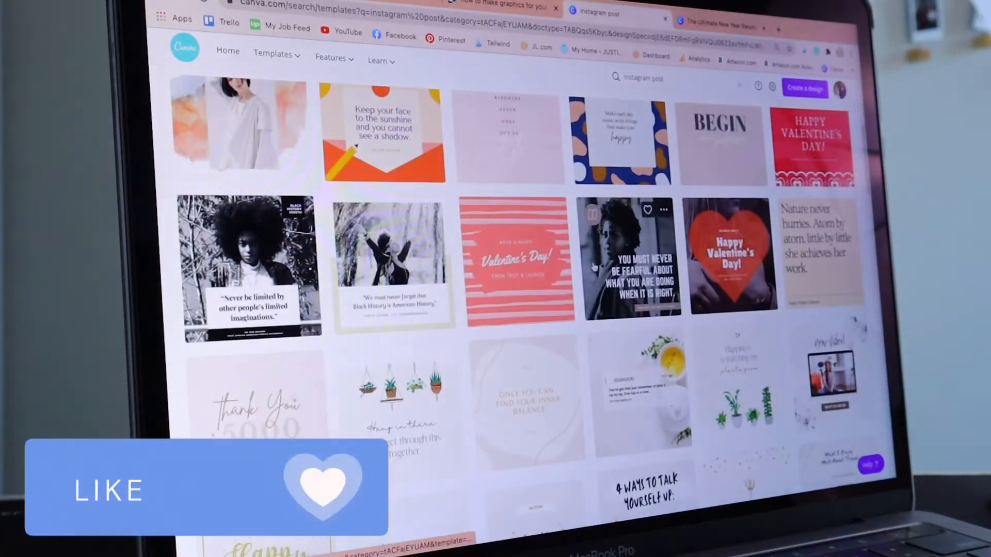
scroll(down, 3)
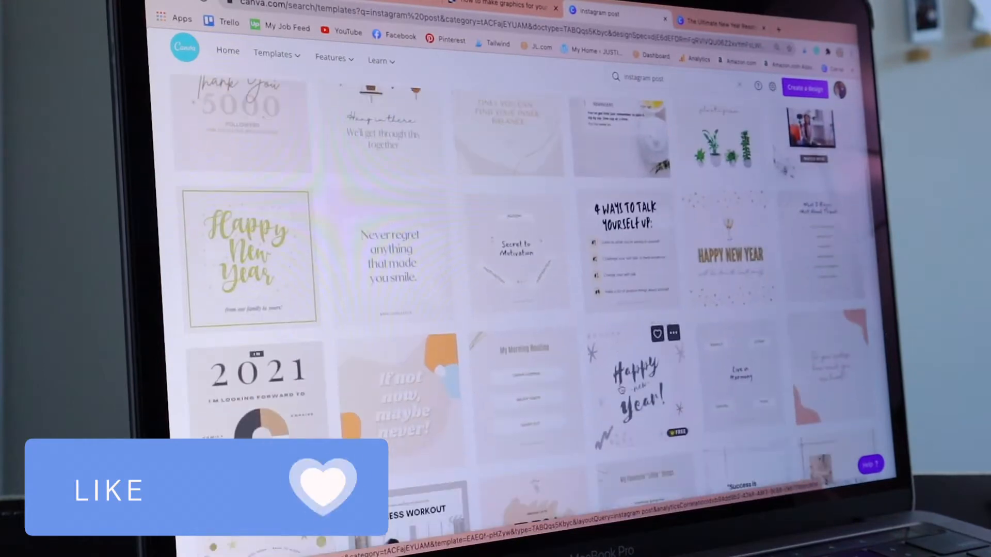
scroll(down, 3)
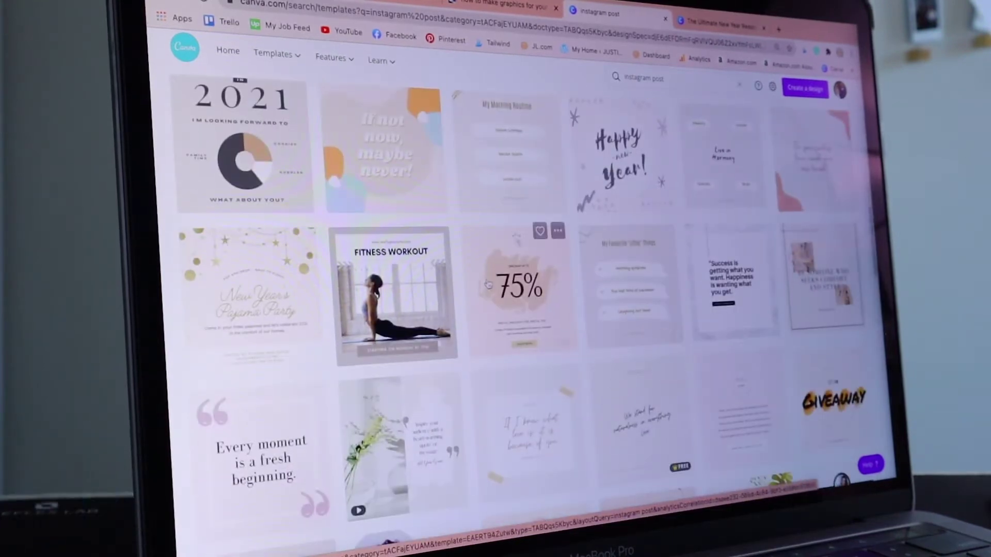
scroll(down, 3)
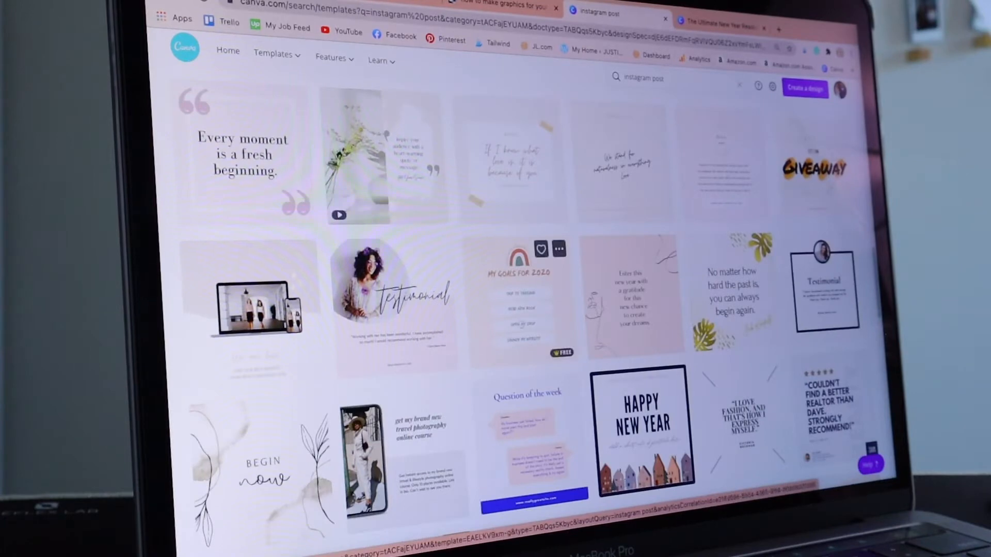
scroll(down, 3)
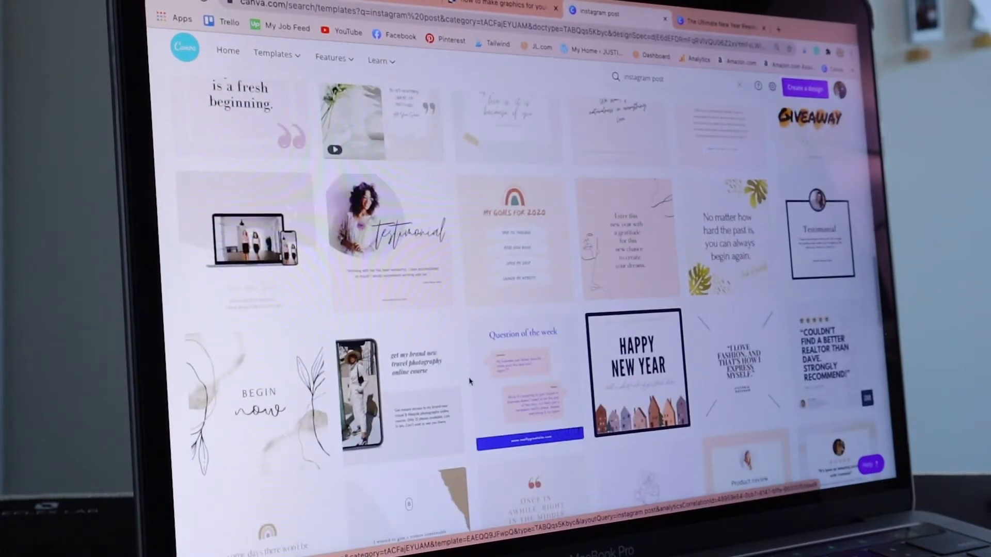
scroll(down, 3)
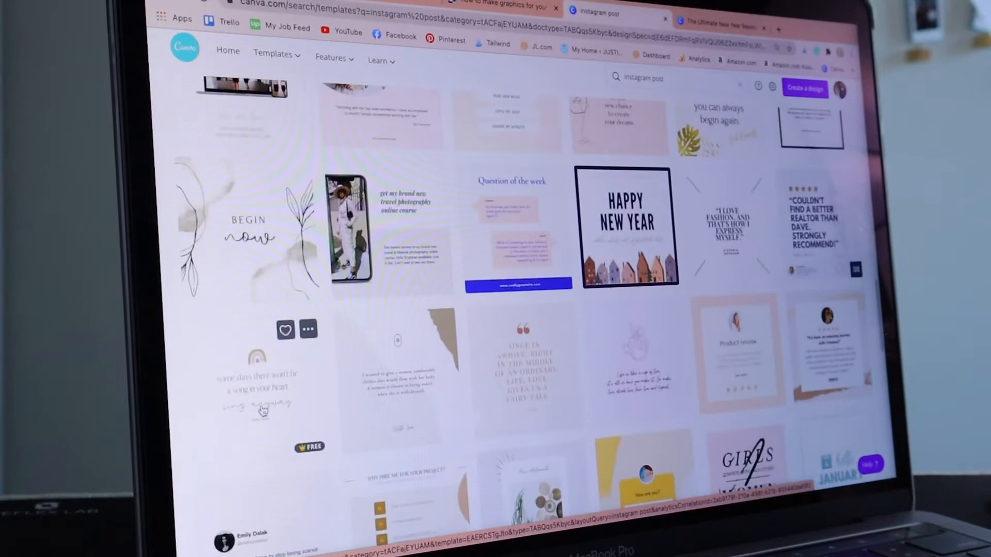
scroll(down, 3)
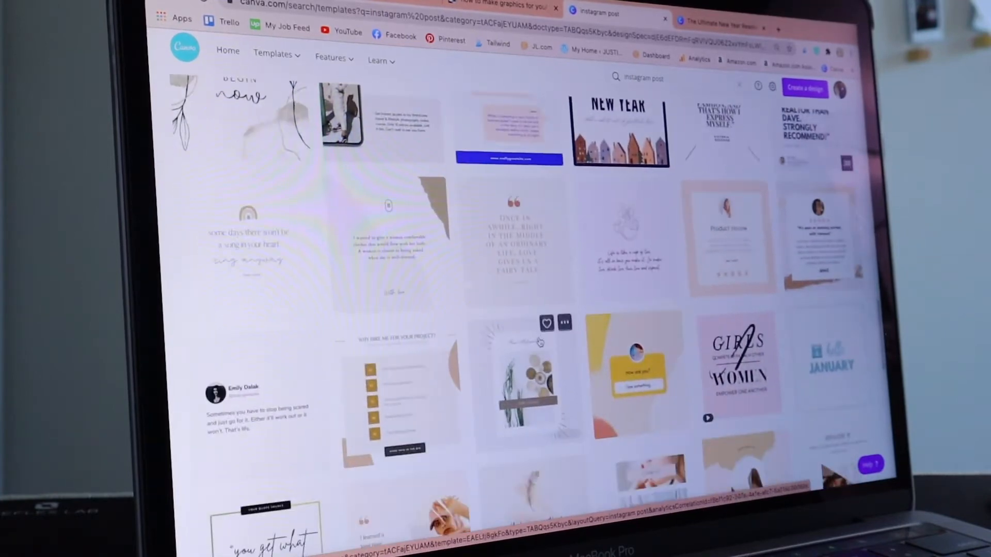
scroll(down, 3)
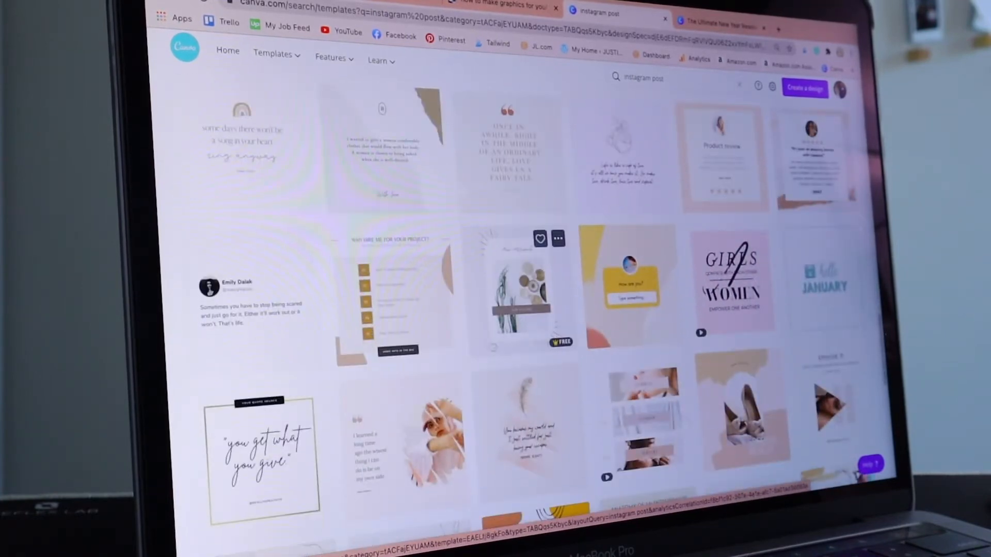
scroll(down, 3)
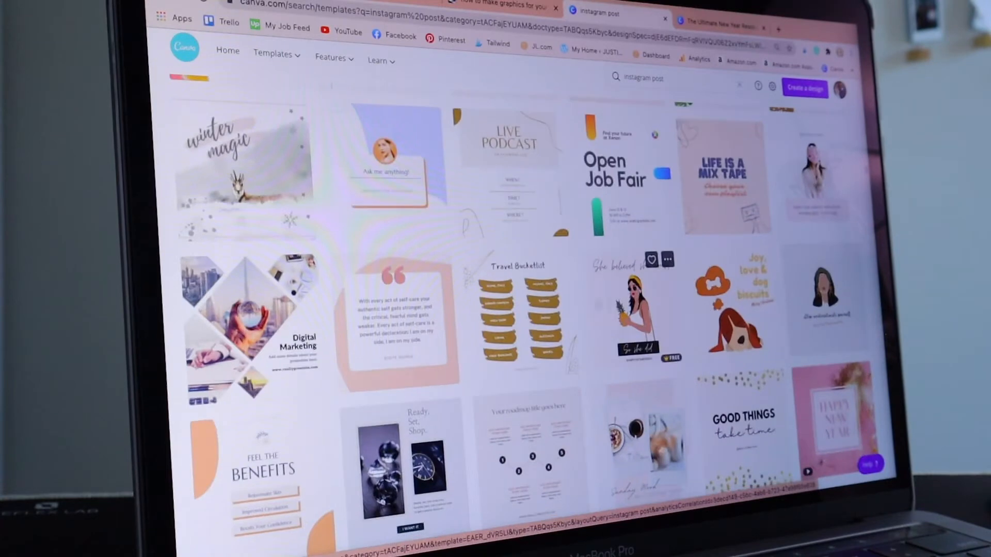
scroll(down, 3)
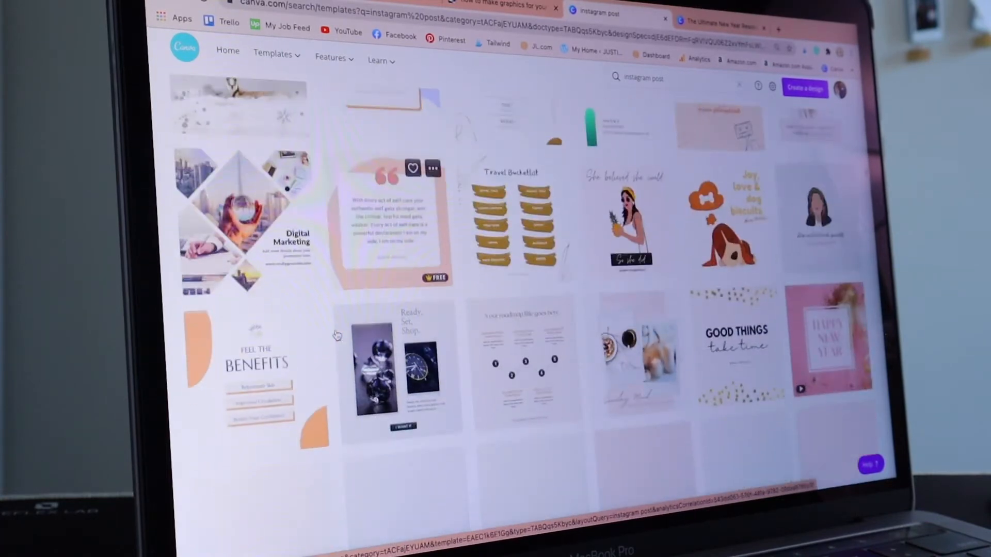
scroll(down, 3)
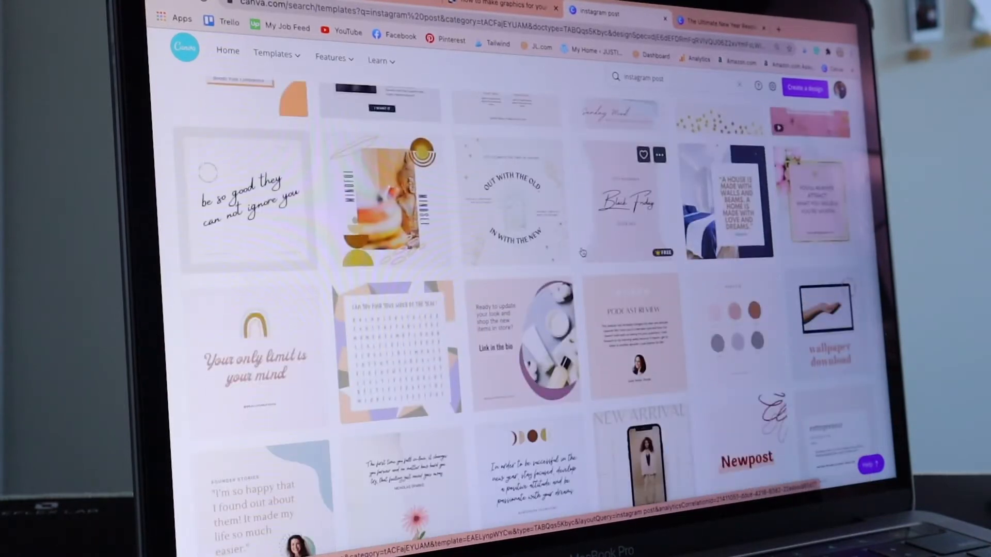
scroll(down, 3)
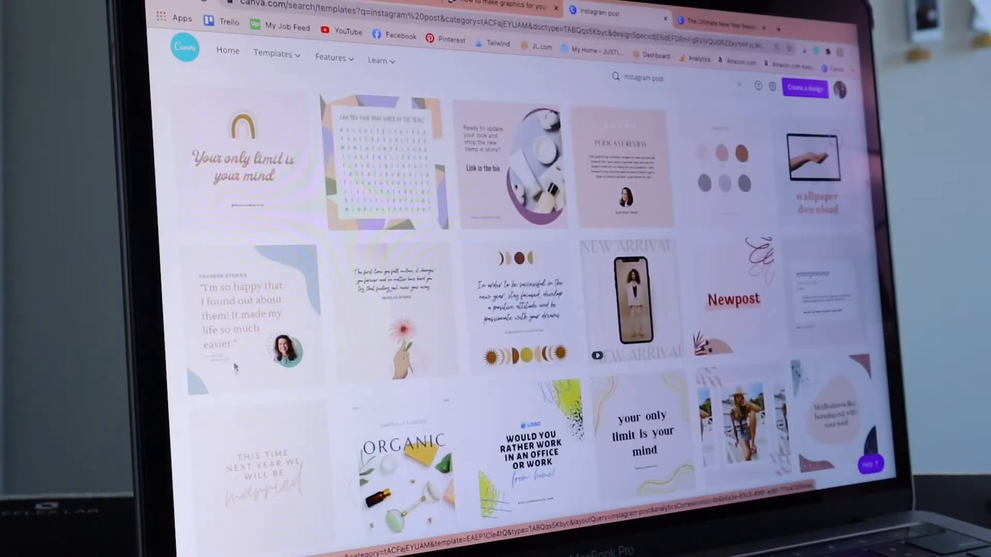
mouse_move(281, 261)
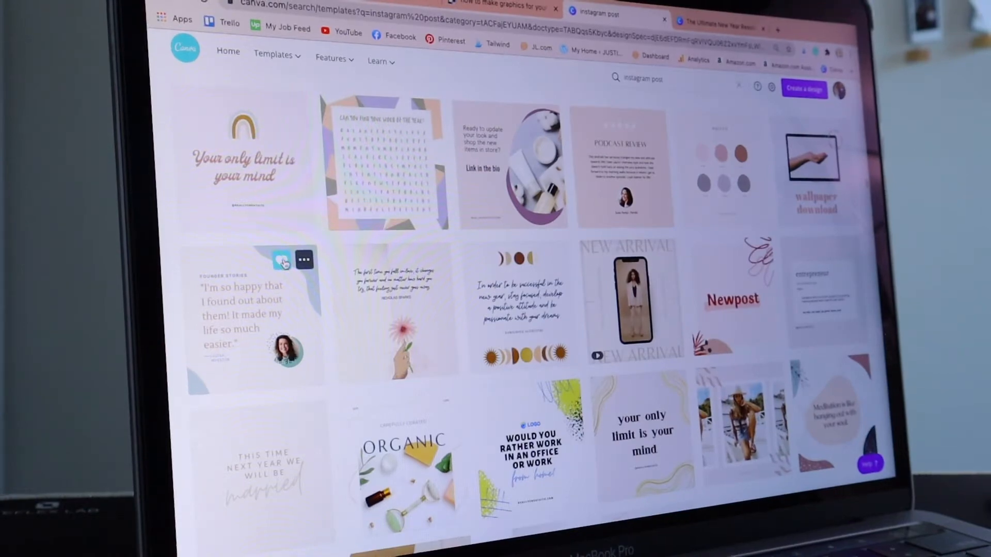
click(283, 260)
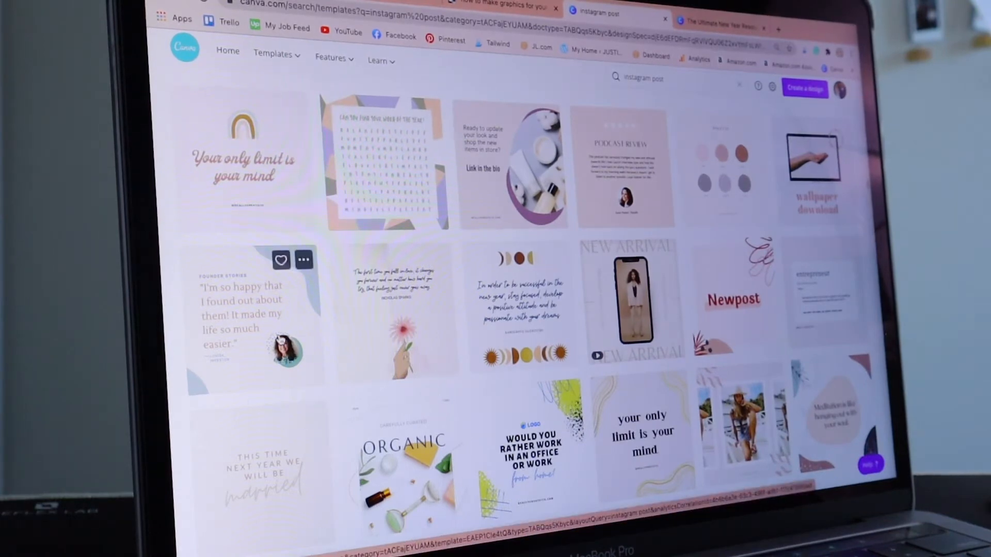
scroll(down, 3)
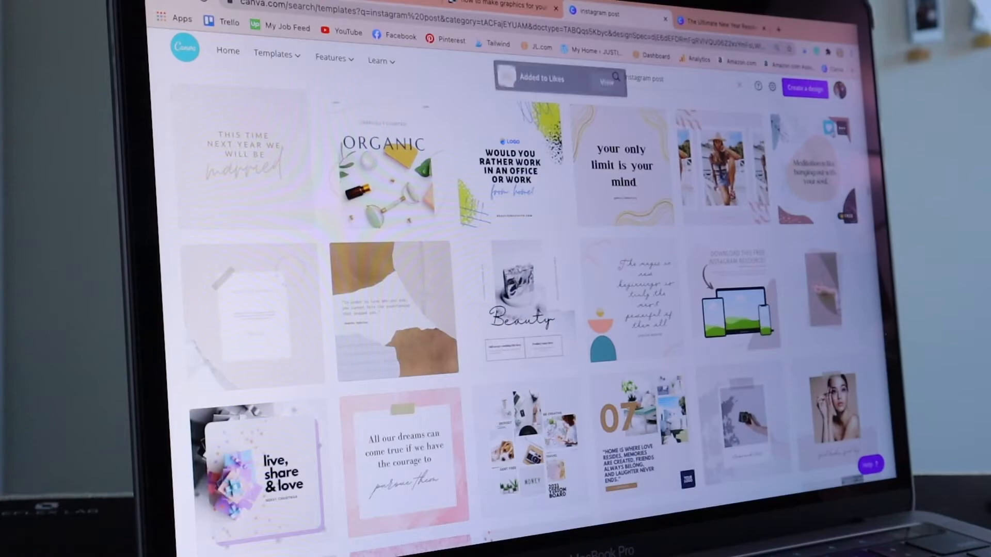
scroll(down, 3)
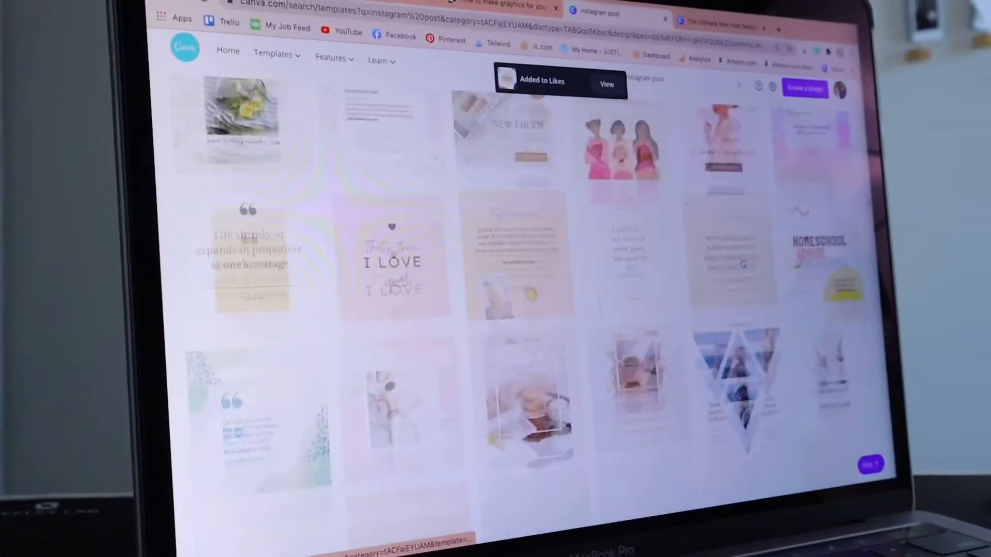
scroll(down, 3)
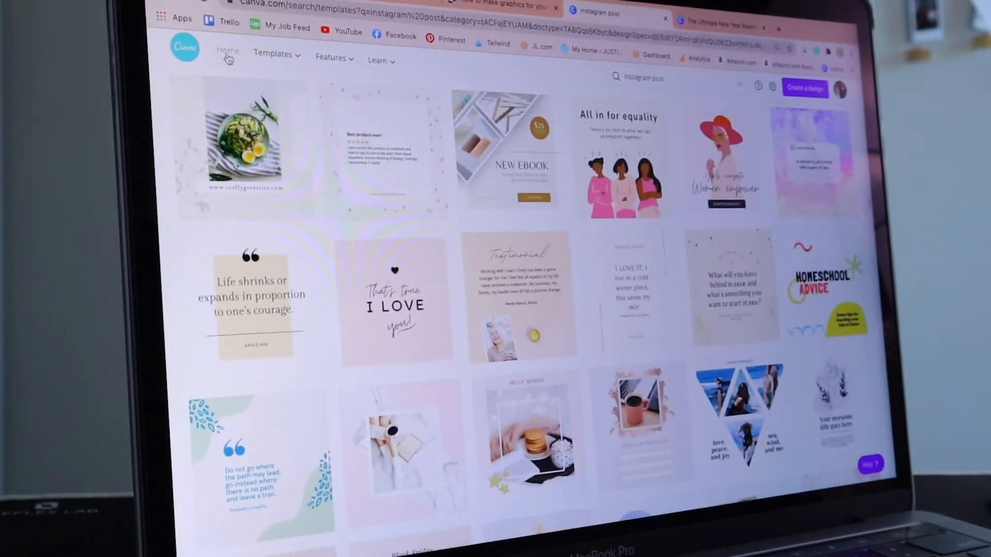
Step: Go to the Canva home page and open the full Likes folder
click(228, 53)
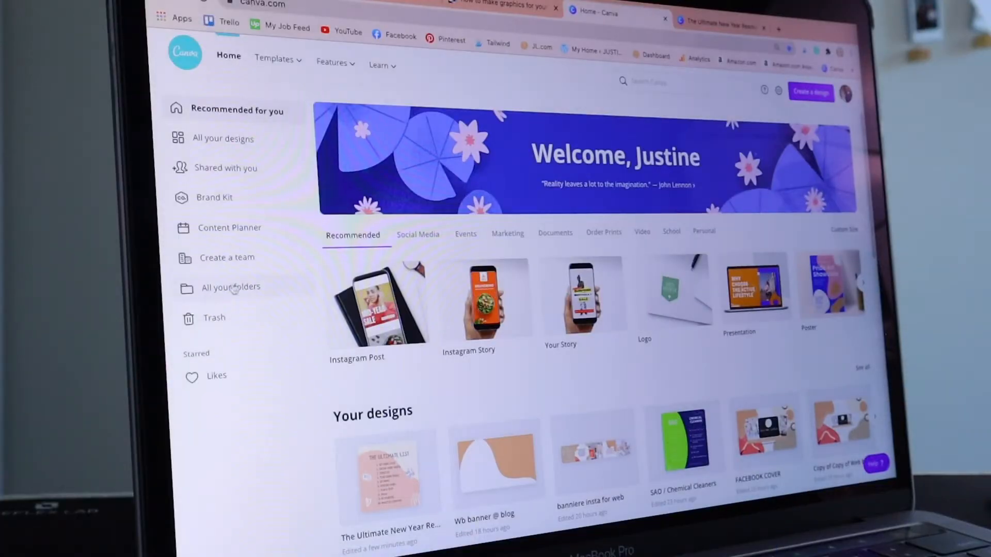
click(230, 287)
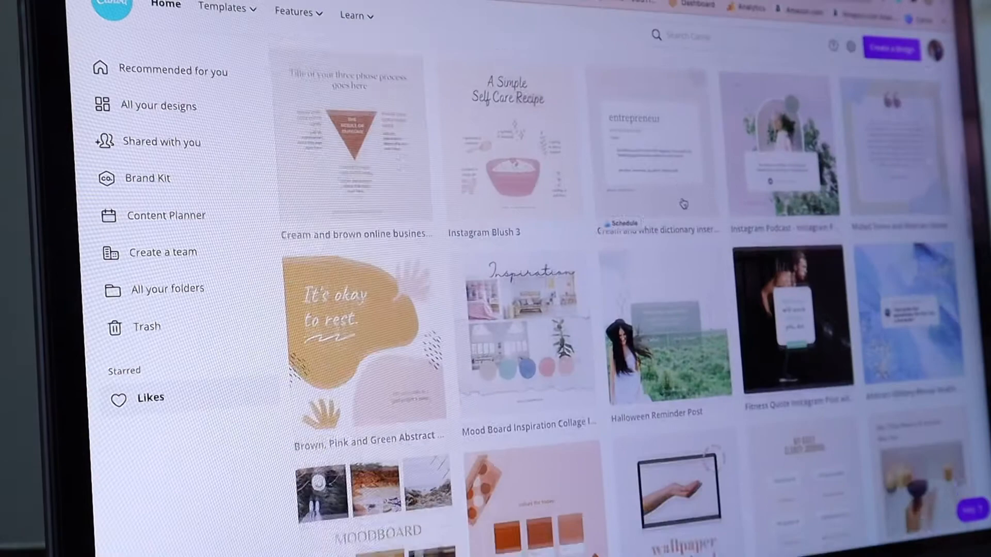
scroll(down, 3)
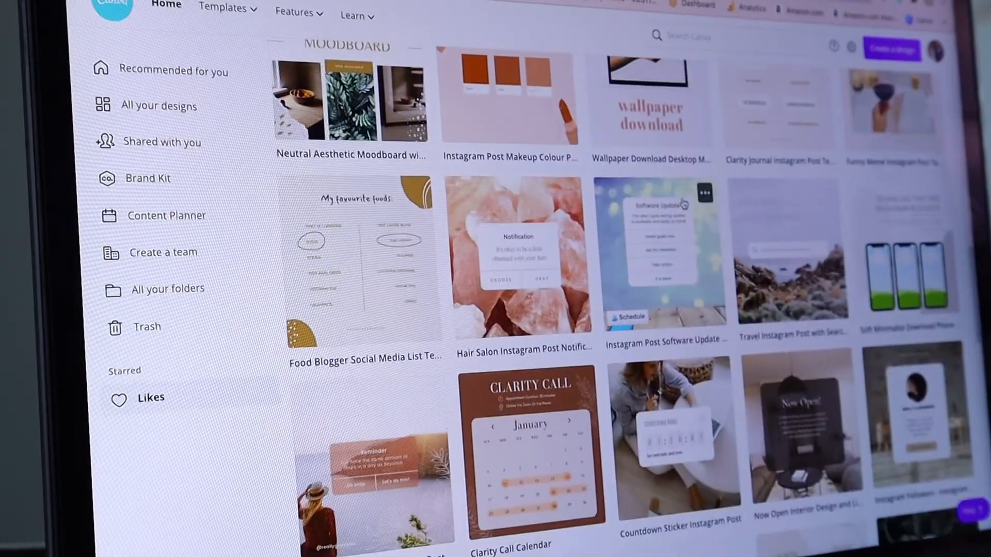
click(151, 397)
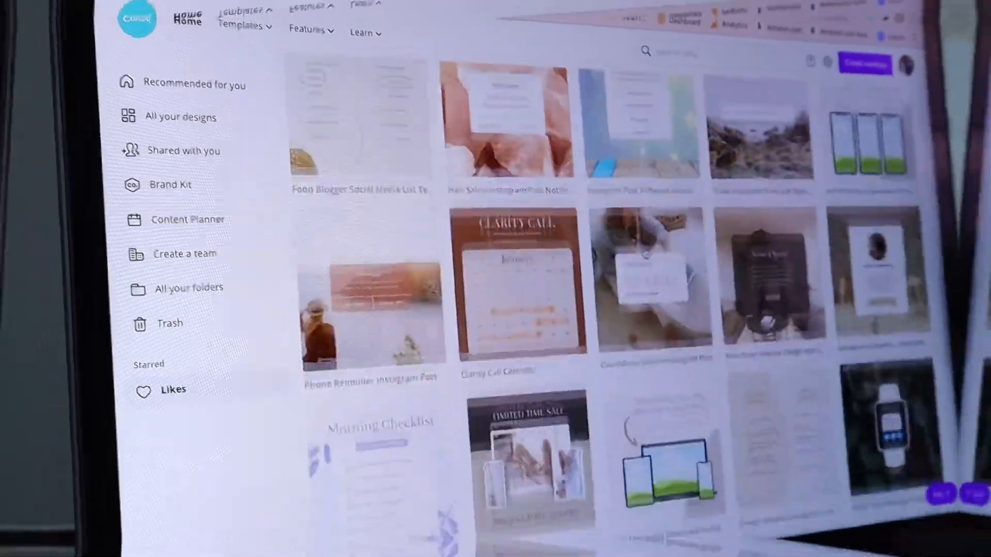
click(172, 390)
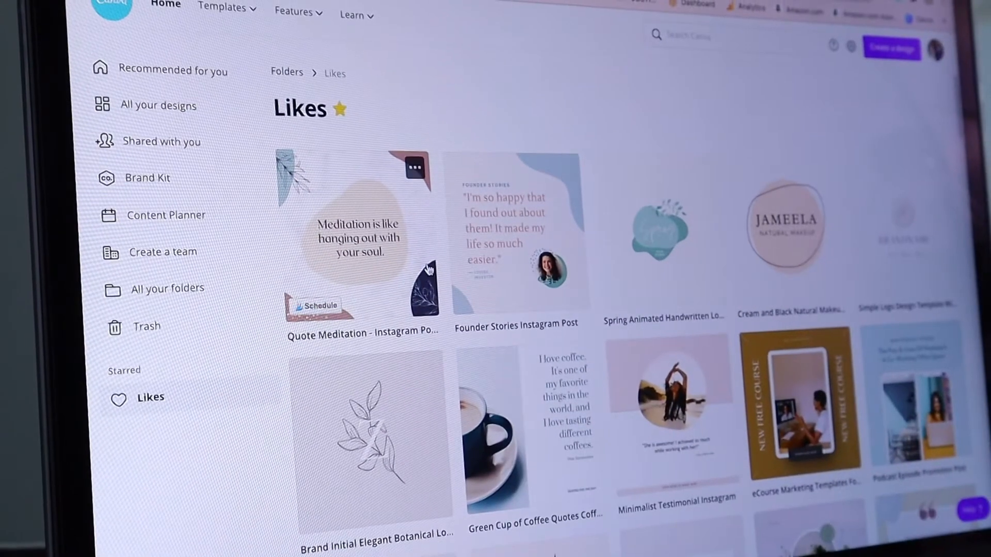
Step: Preview the Quote Meditation template and start a design from it
click(357, 240)
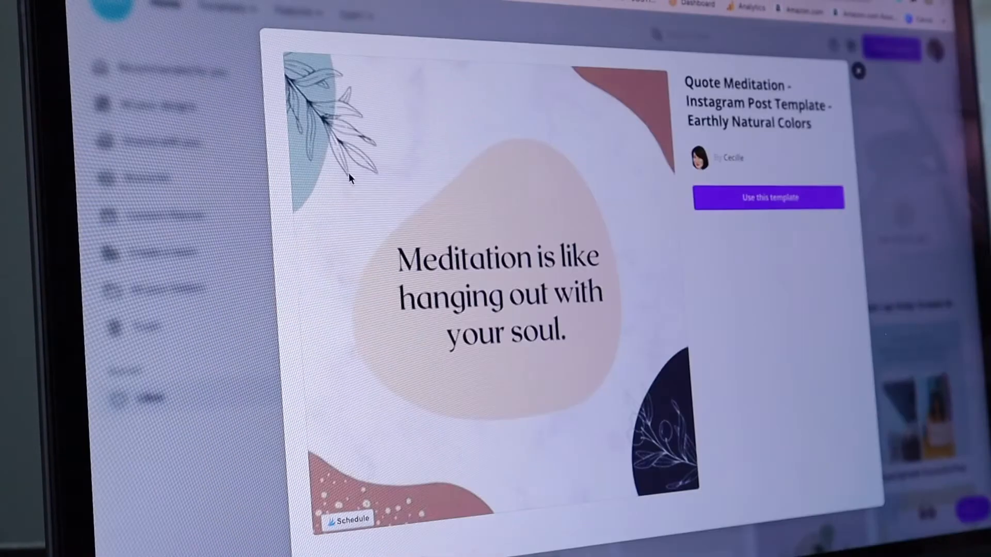
mouse_move(438, 139)
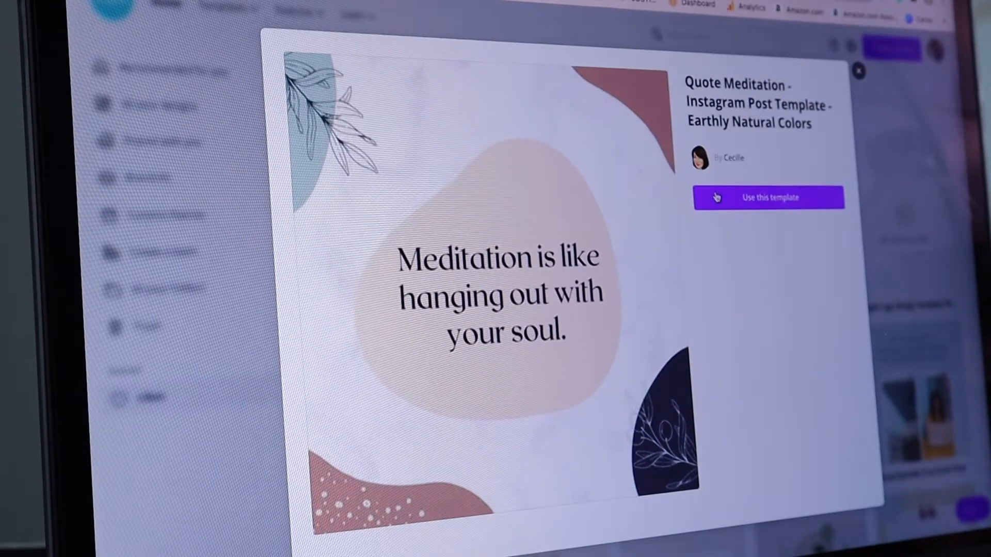
click(768, 197)
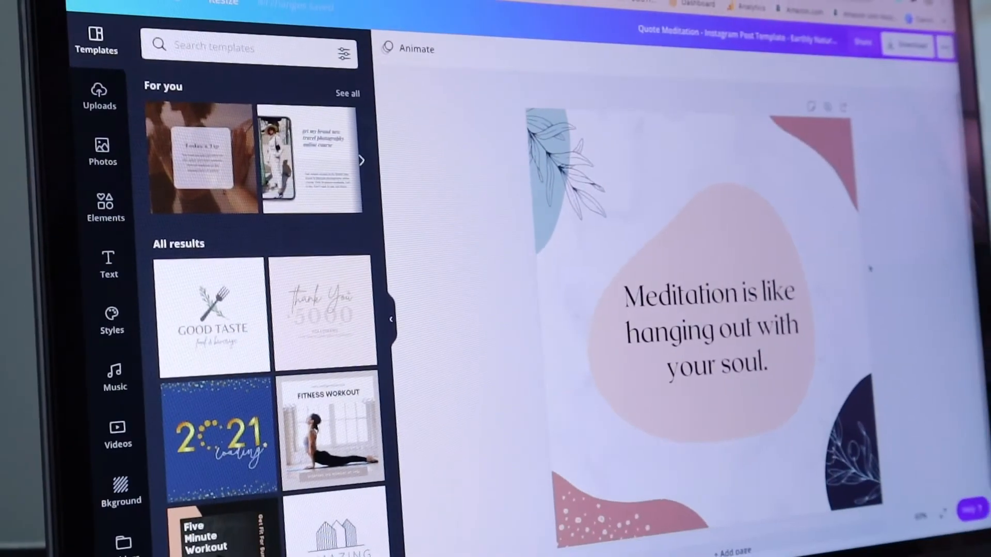
Step: Select the marble background of the Quote Meditation post
click(715, 291)
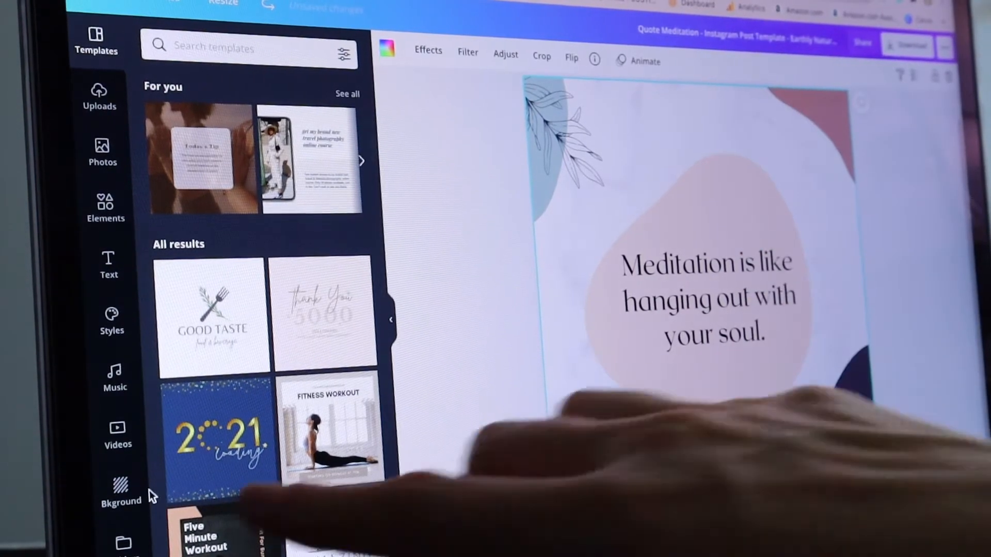
Step: Replace the marble background with the white wood planks texture from Recently used
click(120, 489)
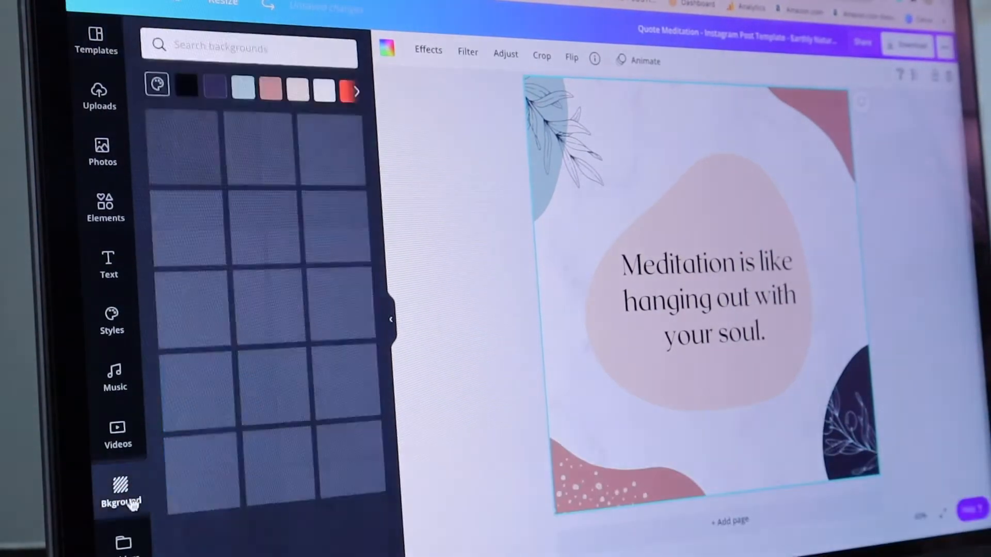
click(121, 494)
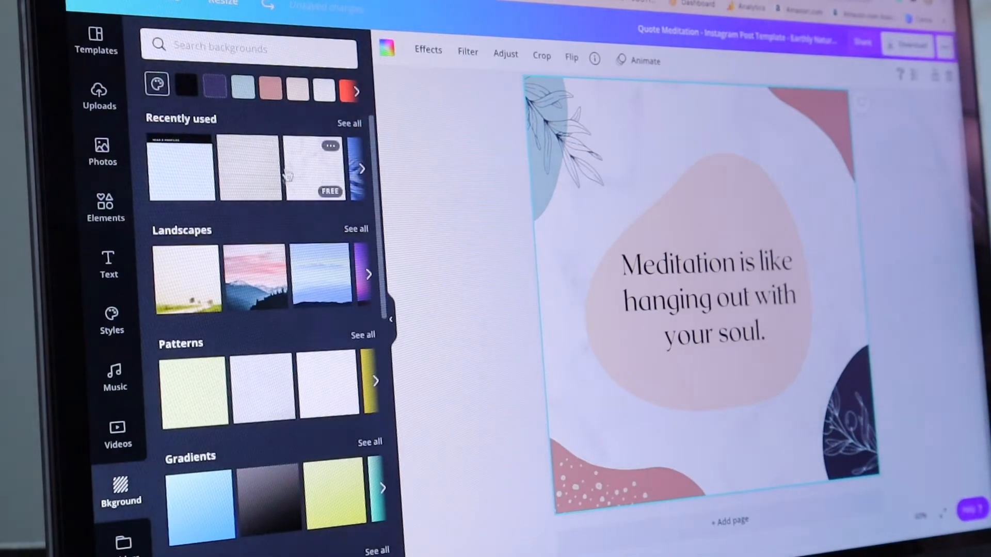
click(250, 167)
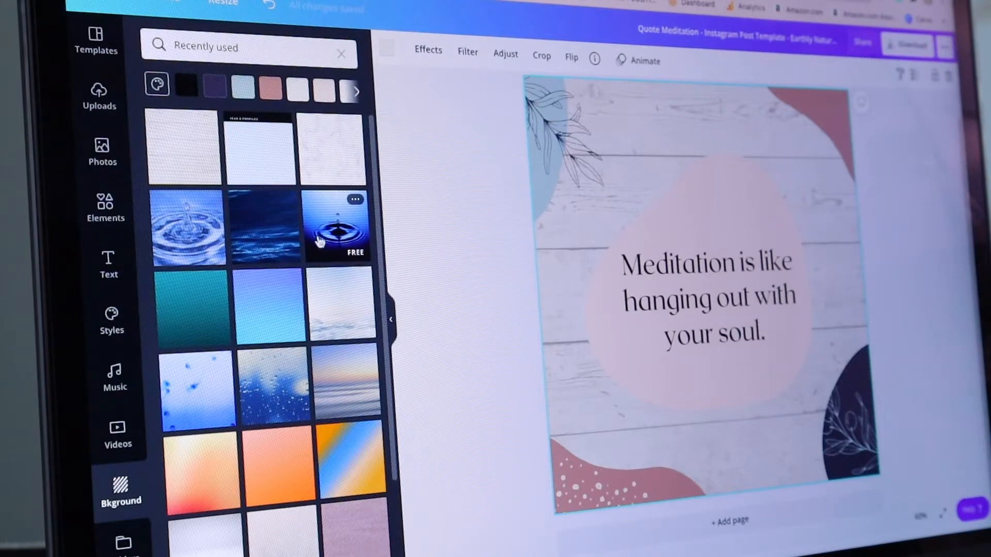
mouse_move(325, 486)
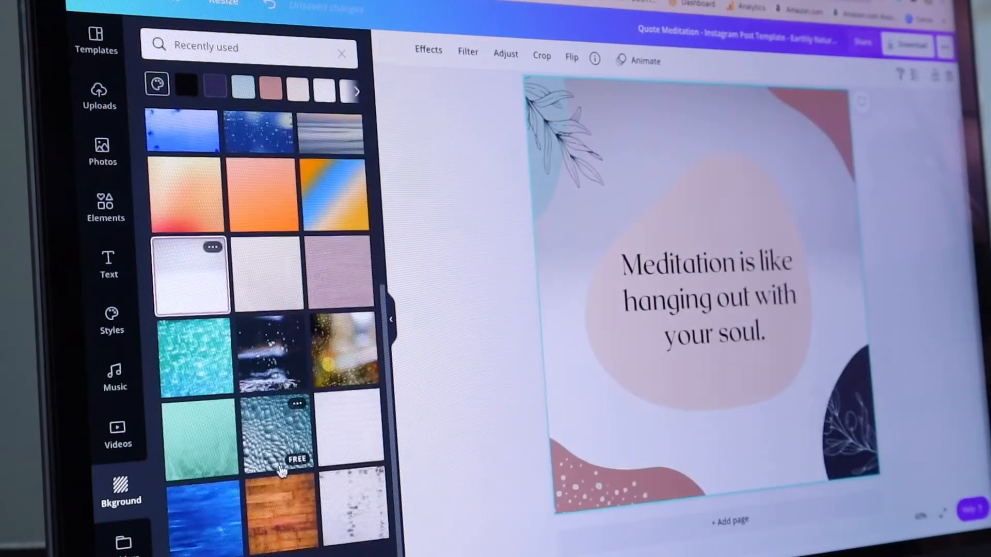
click(282, 506)
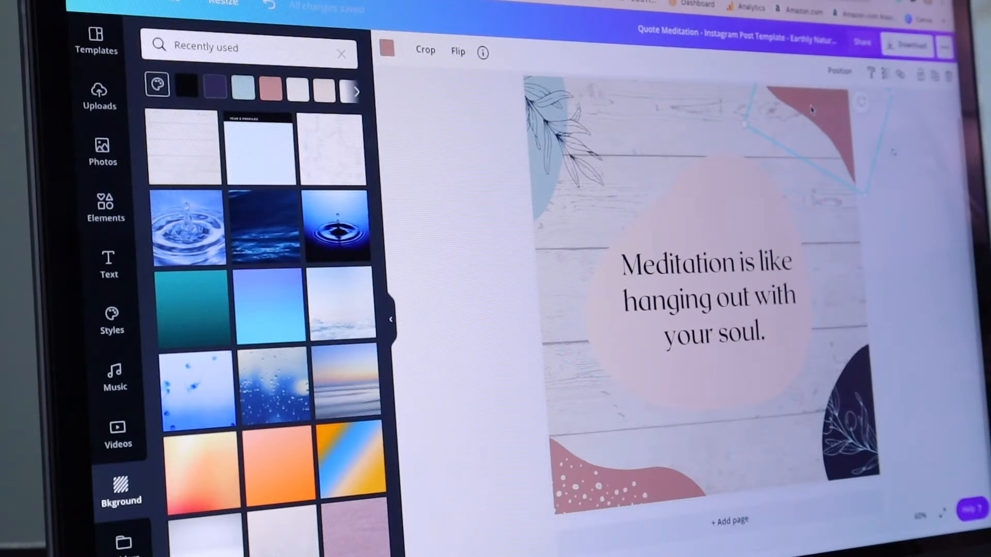
mouse_move(386, 49)
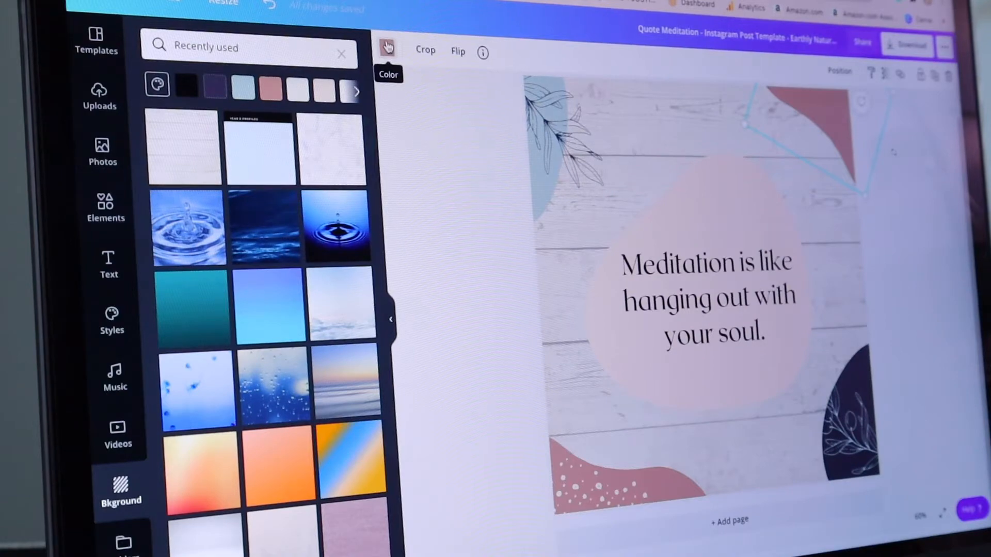
Step: Recolour the top-right corner shape and bottom-left dotted shape to coral
click(386, 47)
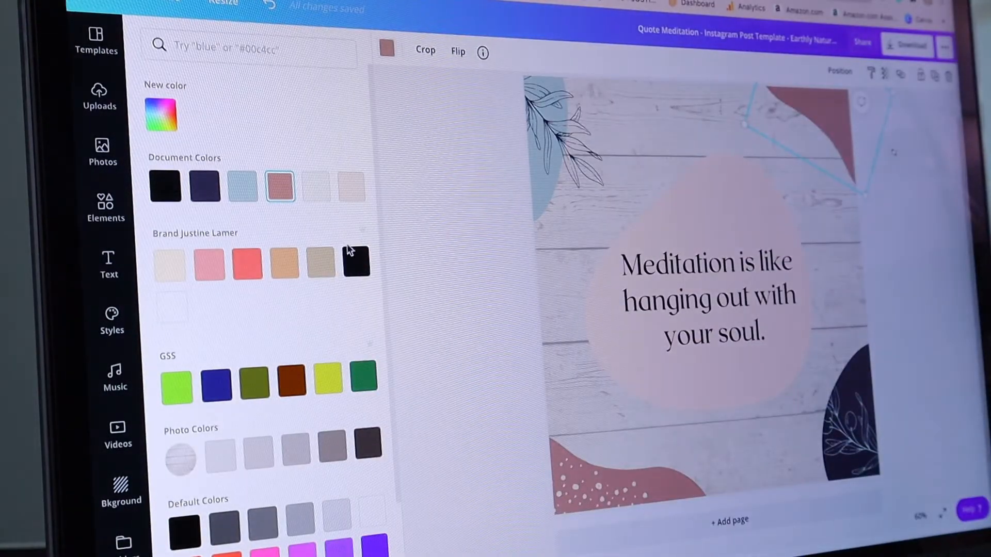
click(247, 49)
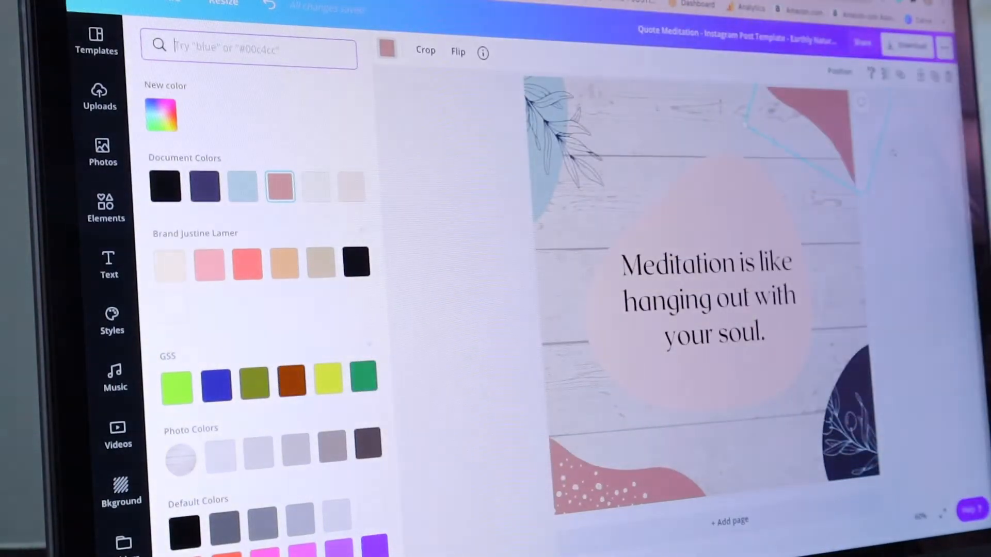
click(247, 264)
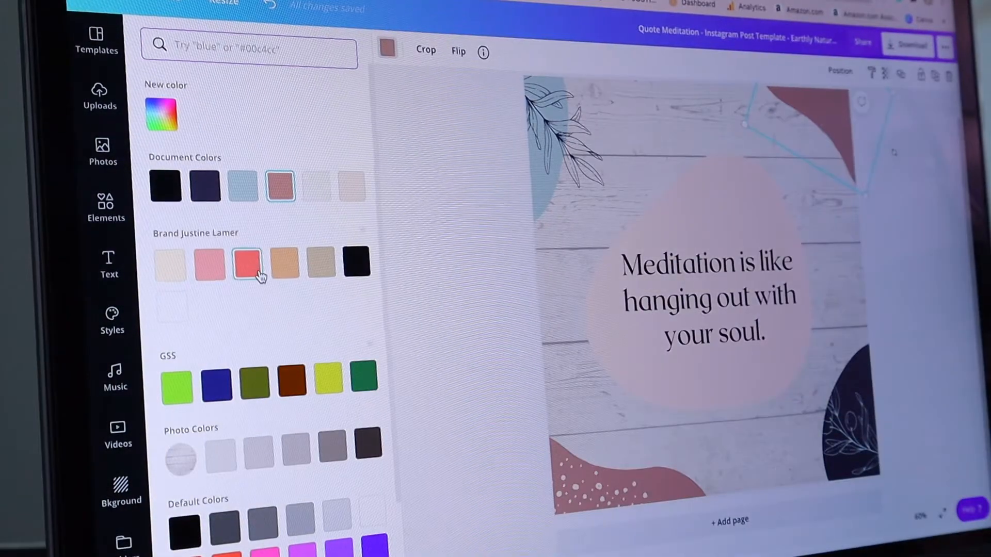
click(247, 263)
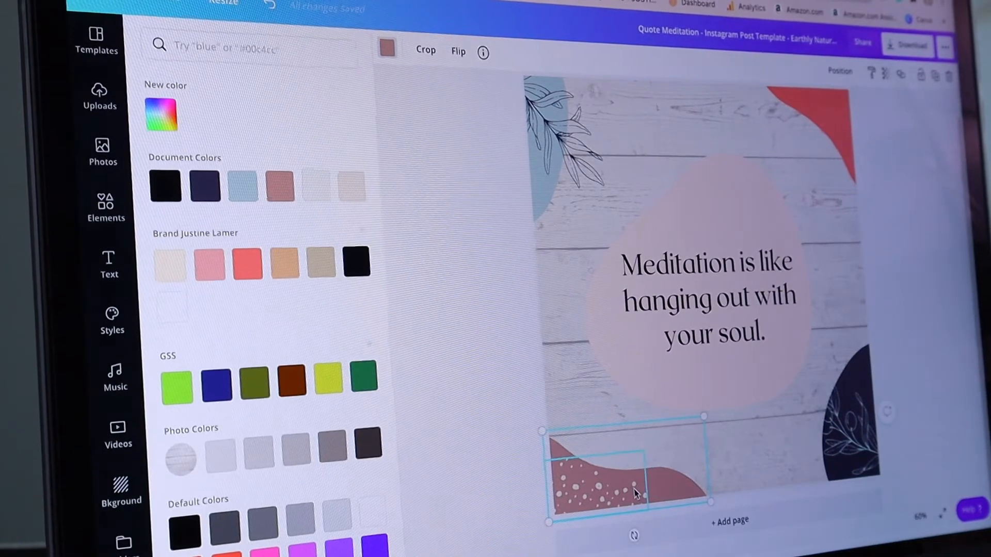
click(246, 263)
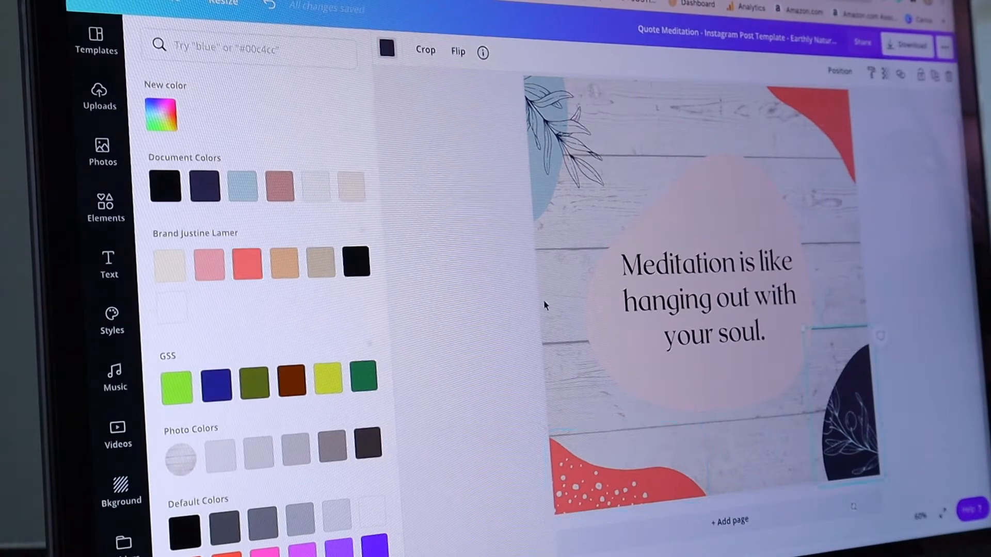
Step: Apply pink, peach and cream brand colours to the remaining shapes, then select the quote text
click(284, 263)
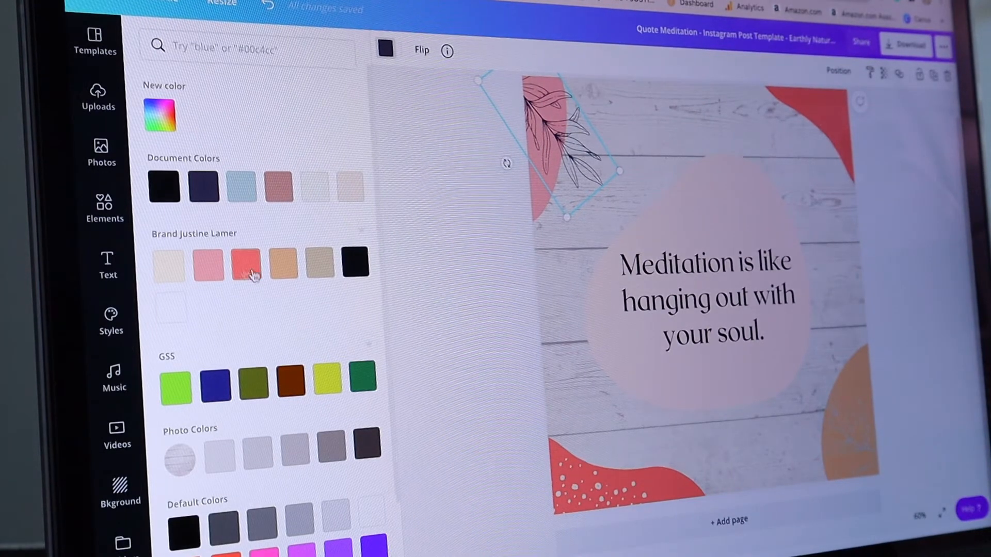
click(354, 262)
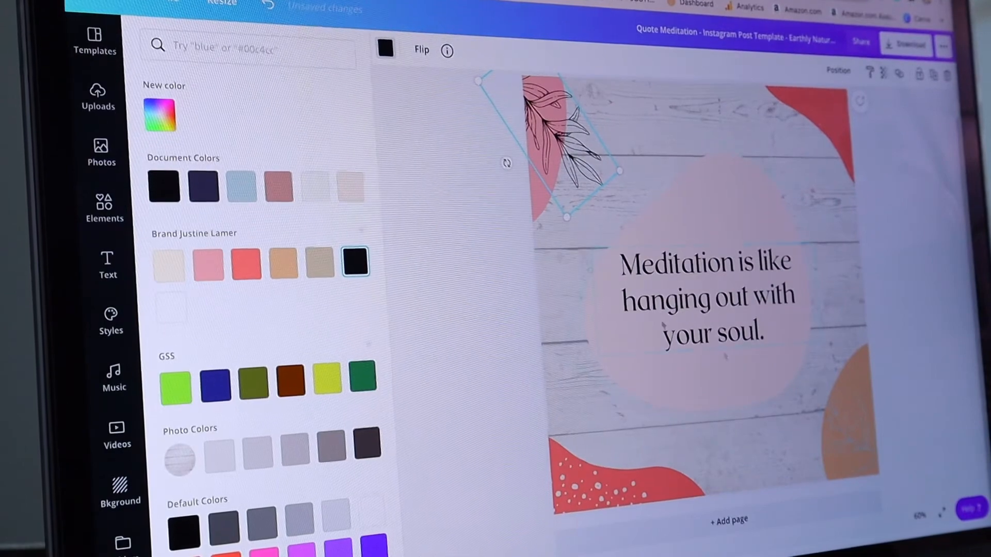
click(594, 480)
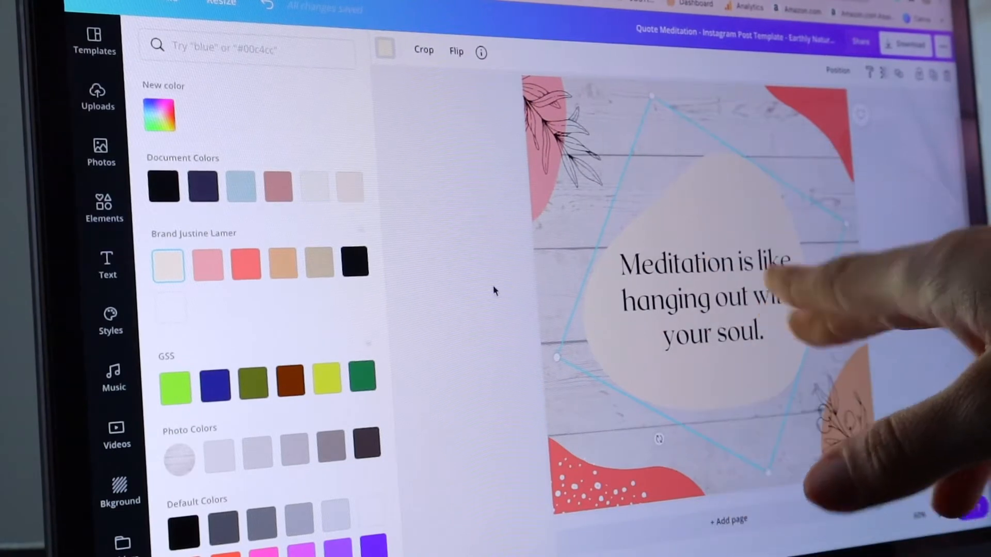
click(702, 297)
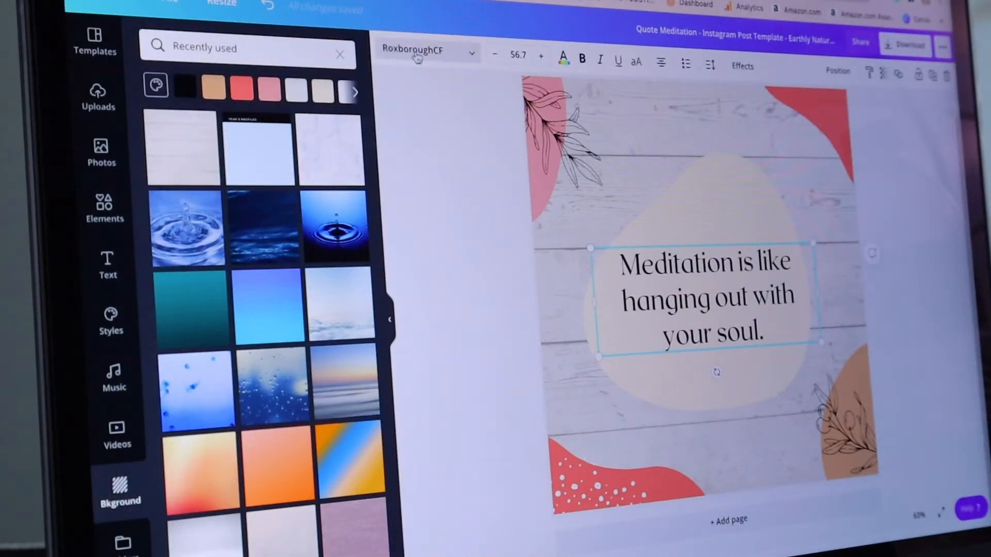
mouse_move(471, 63)
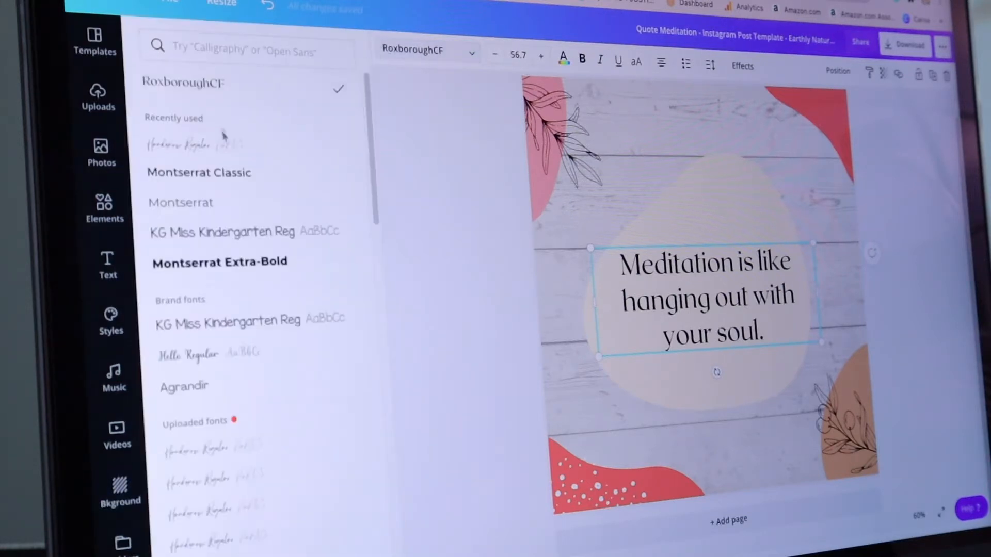
Step: Replace the quote with 'Don't wish for it / Work for it' in the Handsnow script font, enlarged
scroll(up, 3)
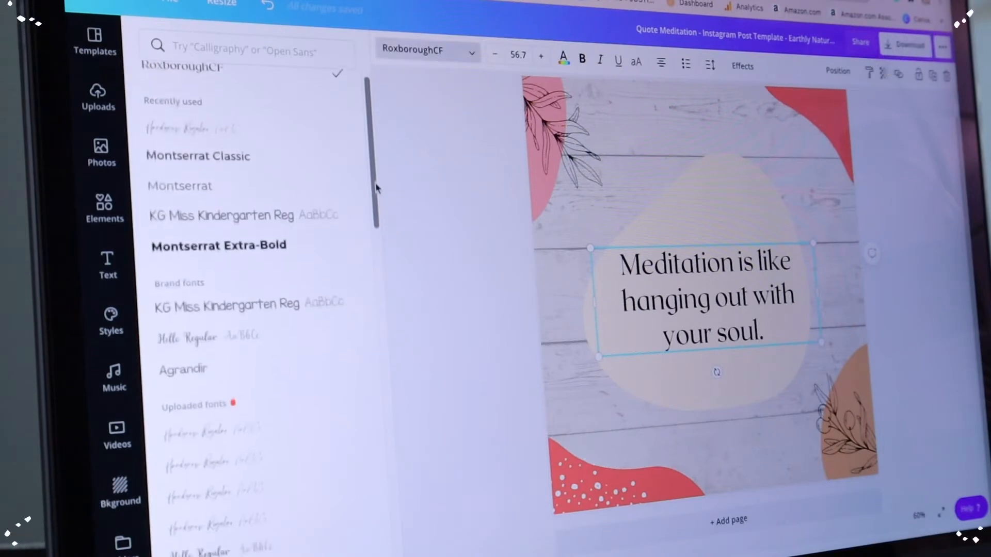
scroll(down, 3)
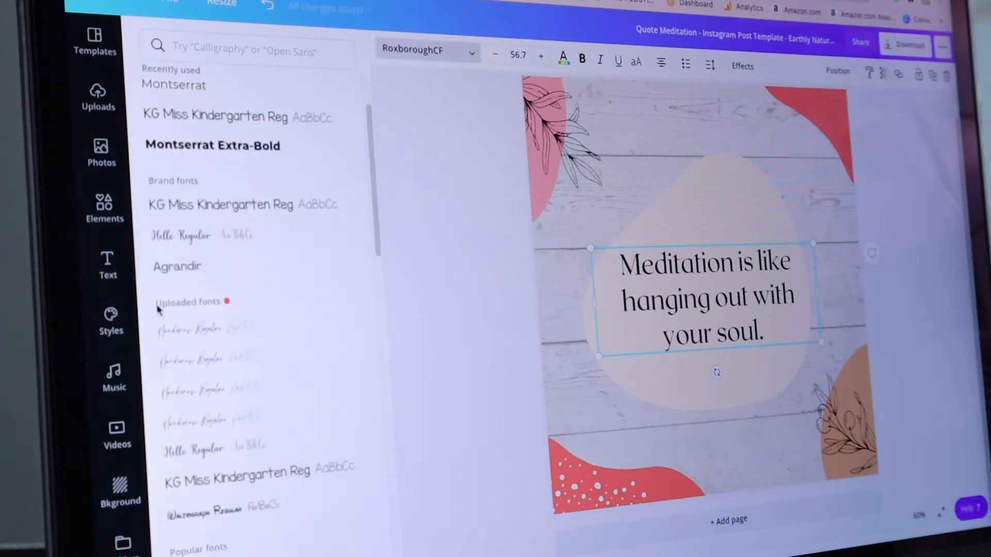
mouse_move(253, 301)
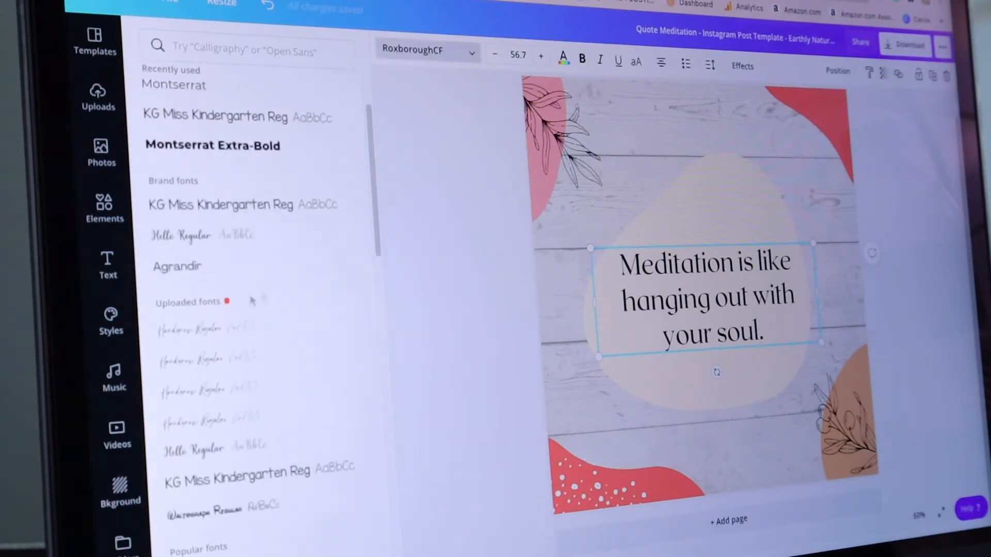
scroll(down, 3)
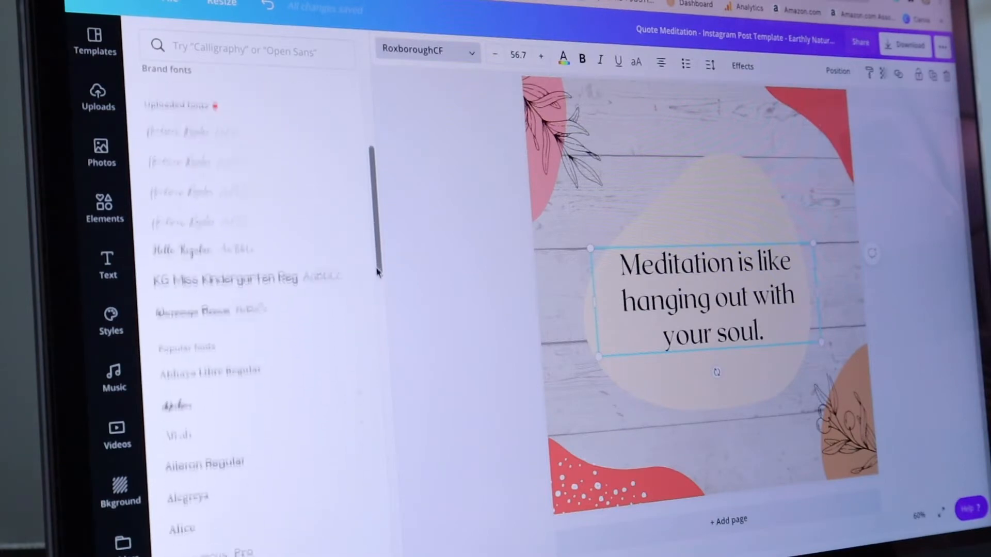
scroll(down, 3)
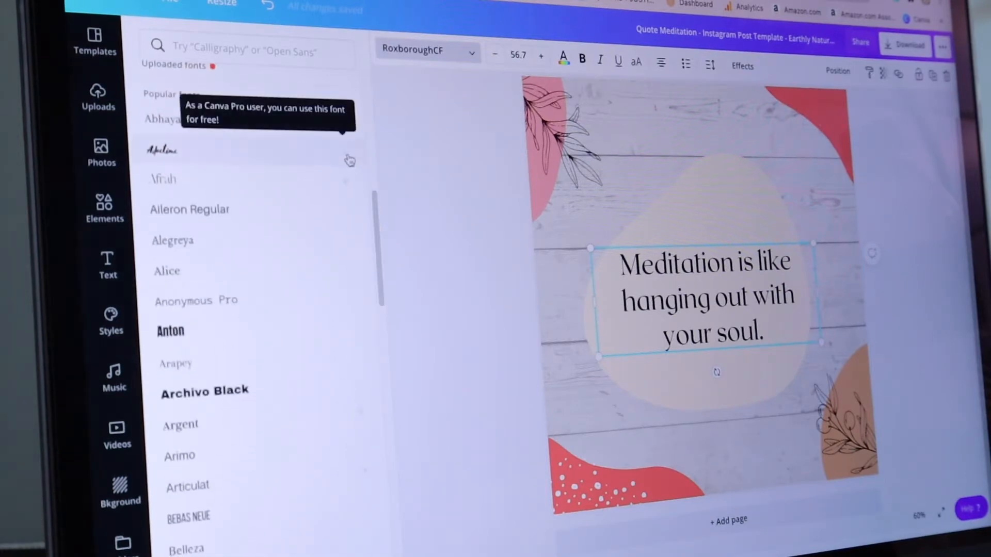
mouse_move(350, 161)
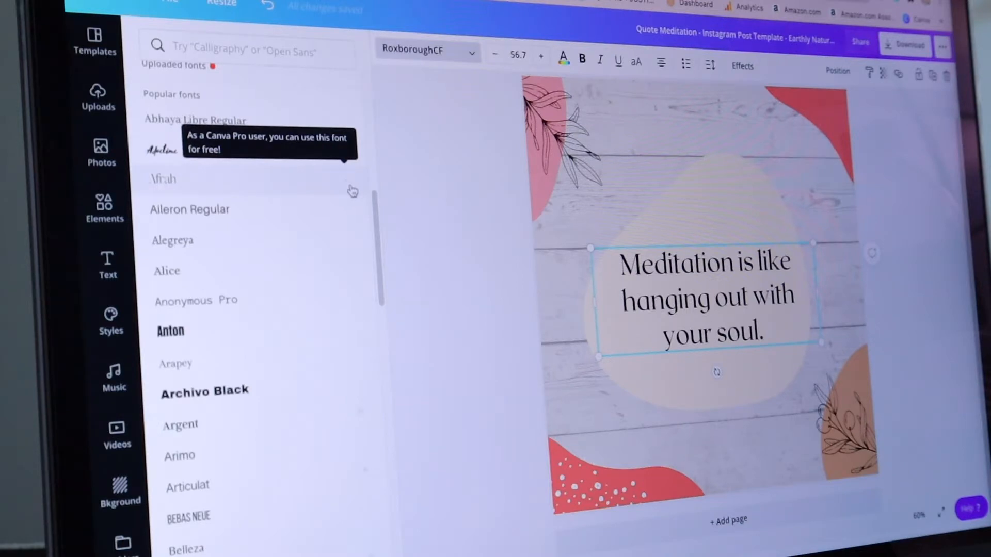
mouse_move(350, 187)
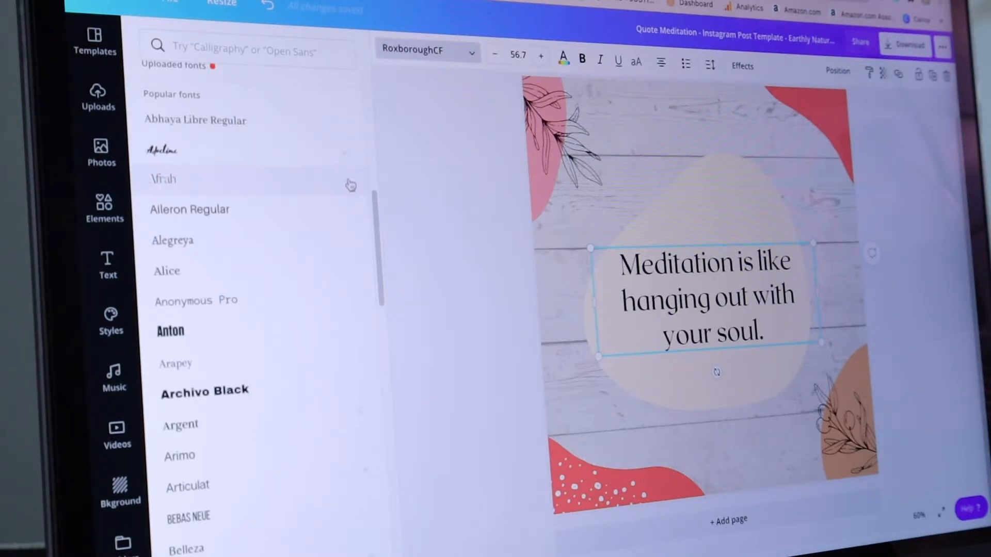
mouse_move(341, 157)
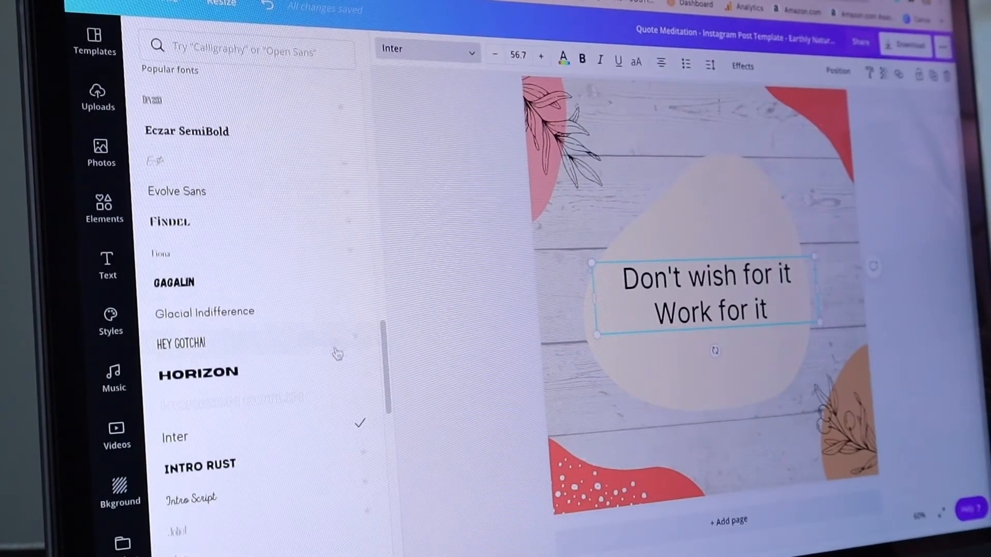
scroll(up, 3)
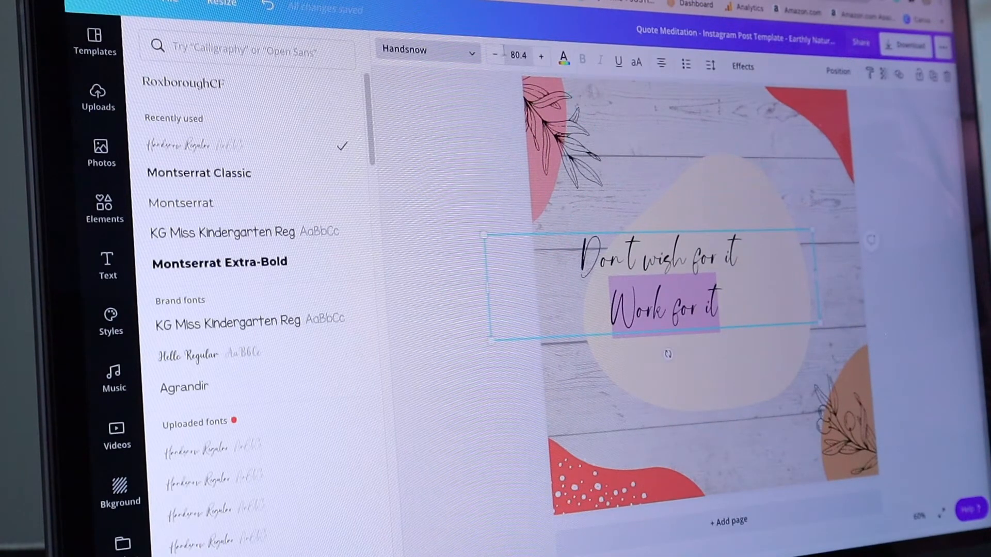
Step: Finish and deselect the quote text, then return to the saved designs home
click(118, 489)
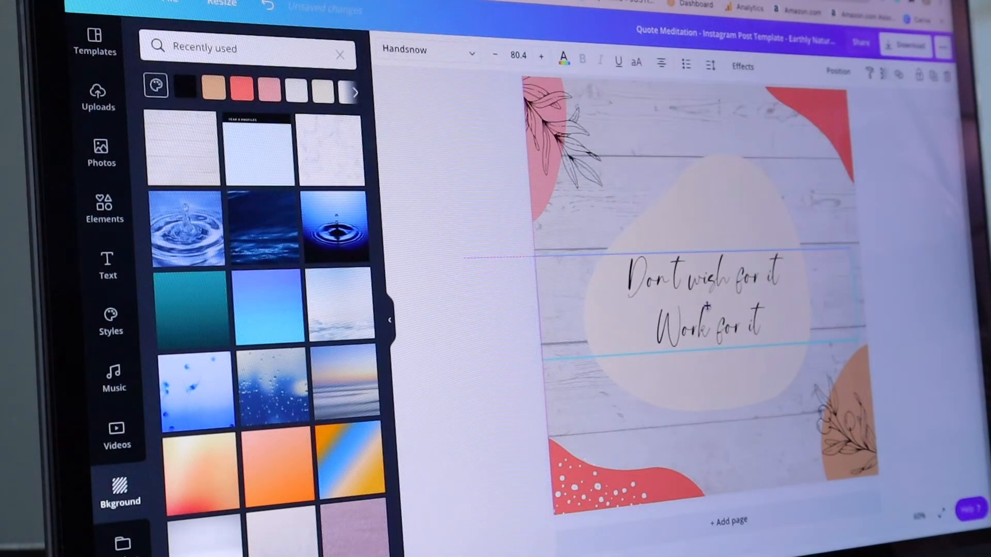
click(464, 254)
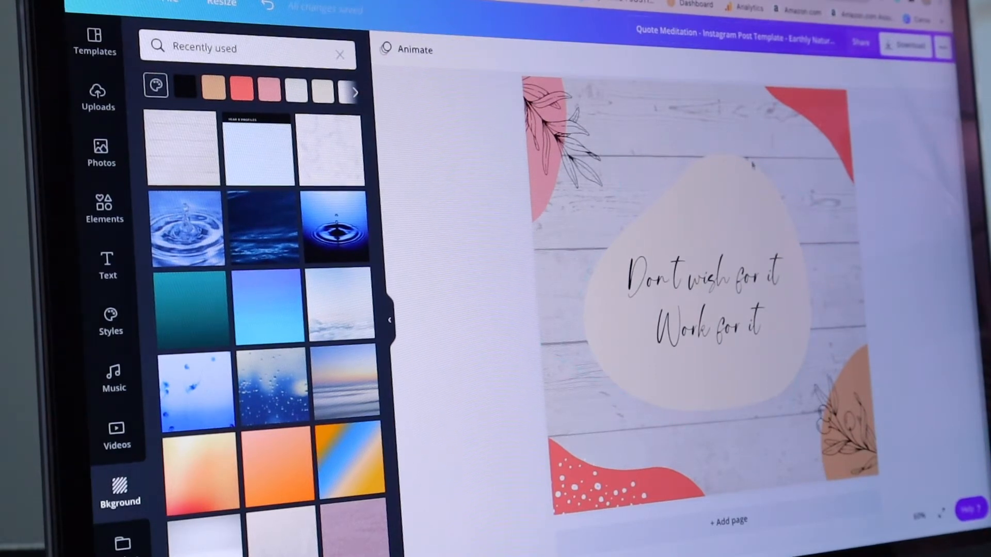
mouse_move(803, 193)
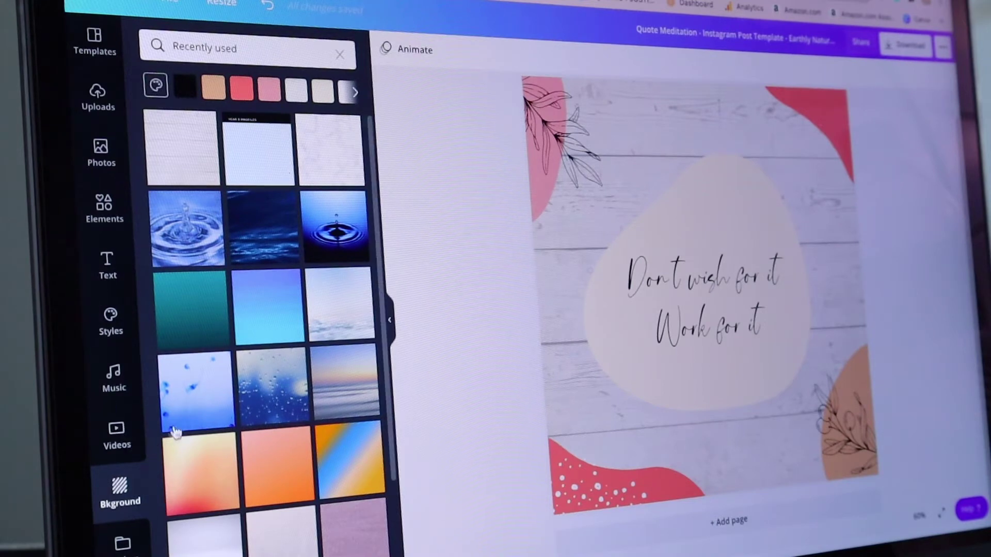
mouse_move(319, 378)
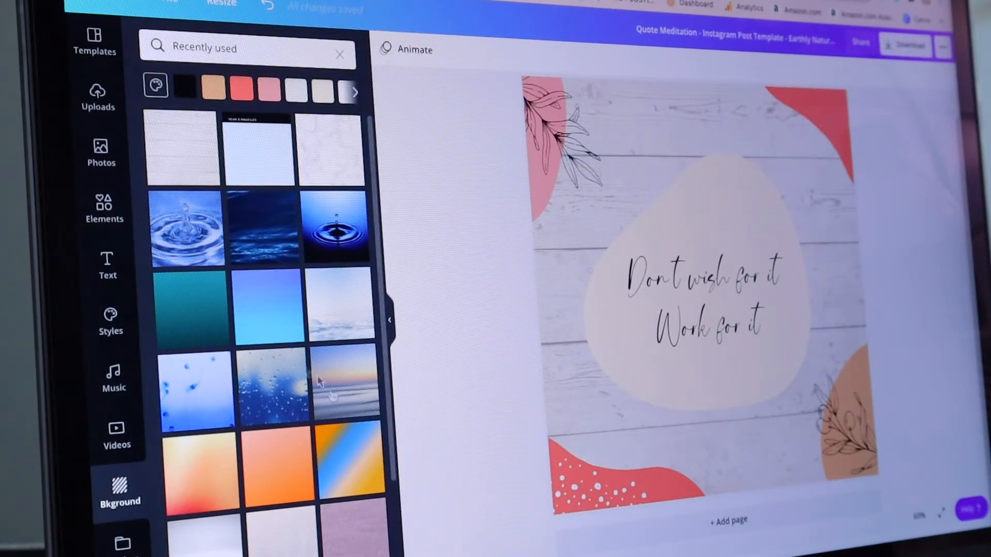
click(625, 476)
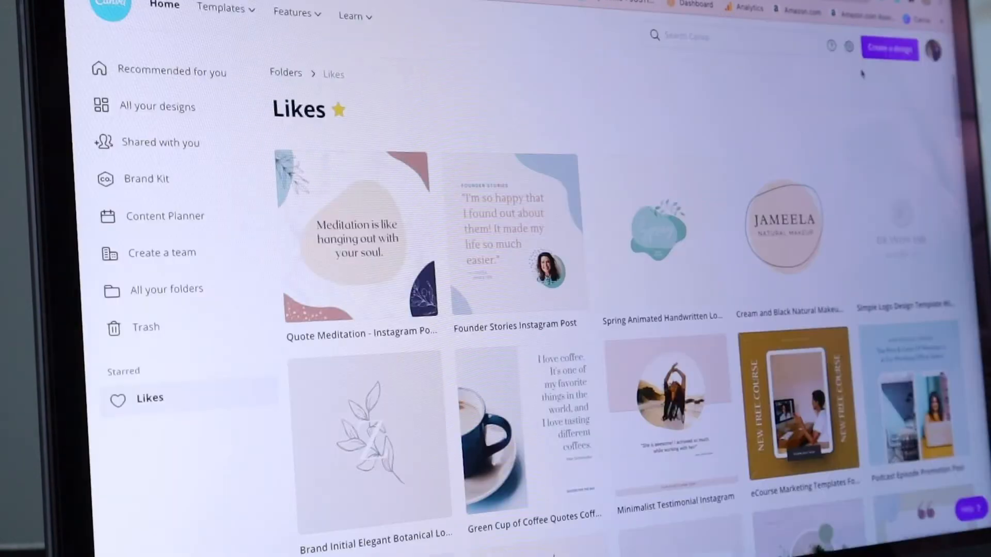
Step: Start a new blank Instagram Post design from Create a design
scroll(down, 3)
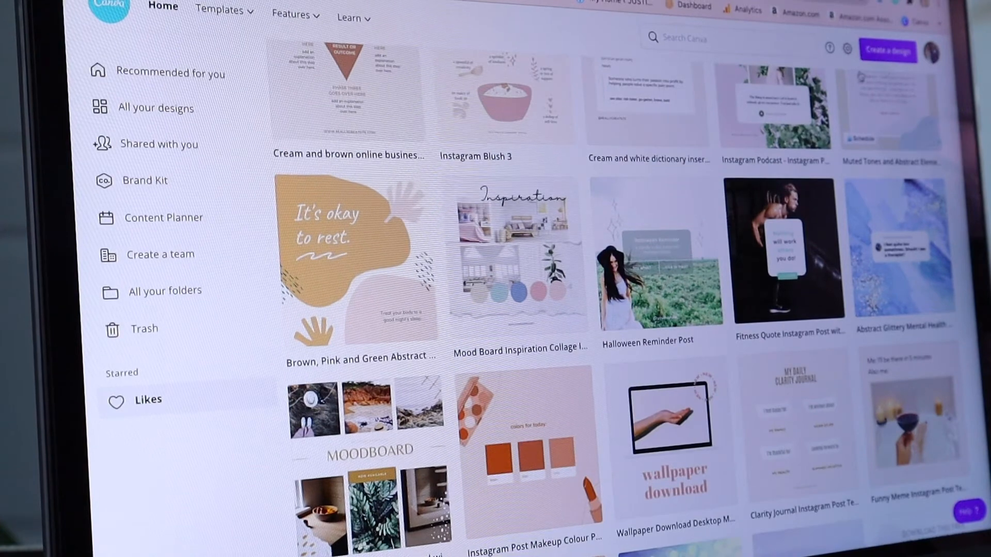
click(887, 52)
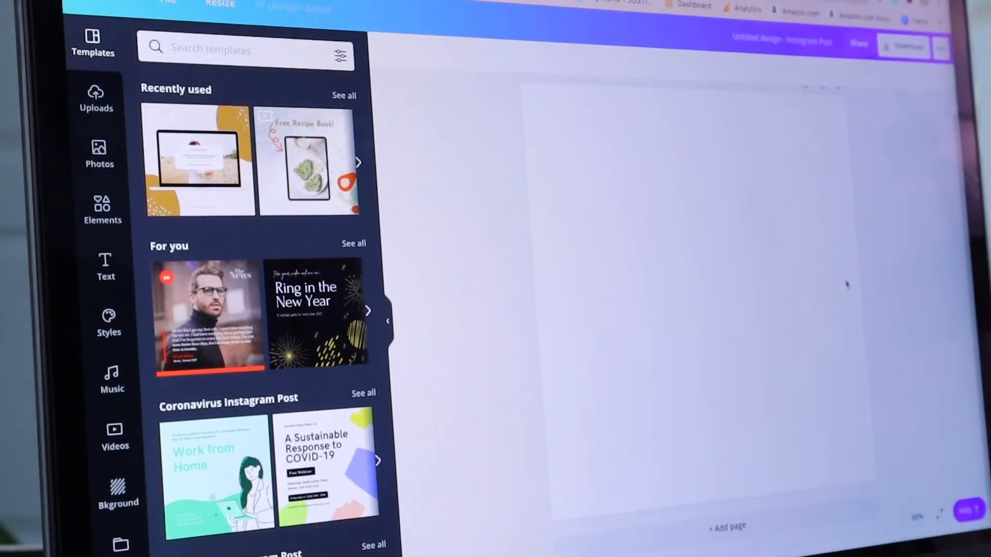
mouse_move(89, 483)
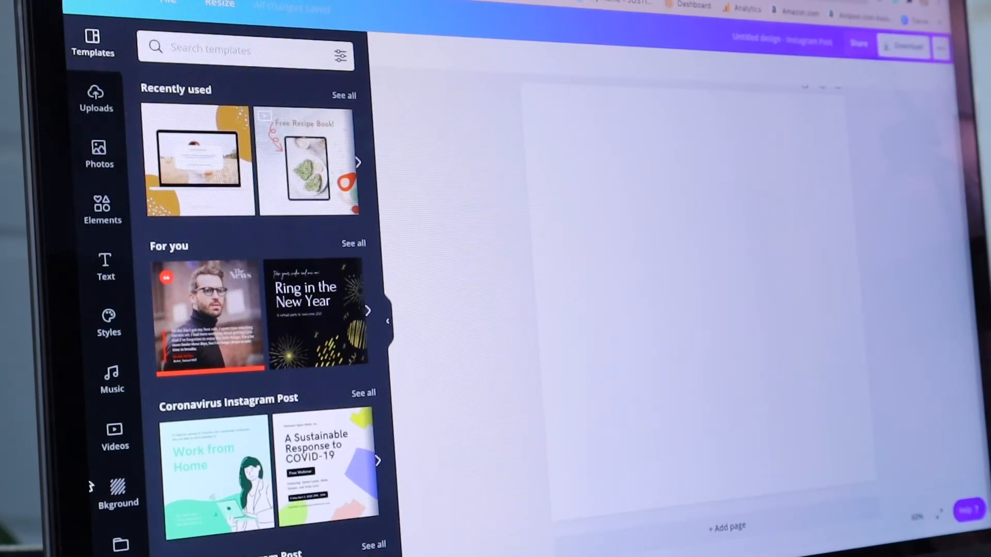
mouse_move(702, 250)
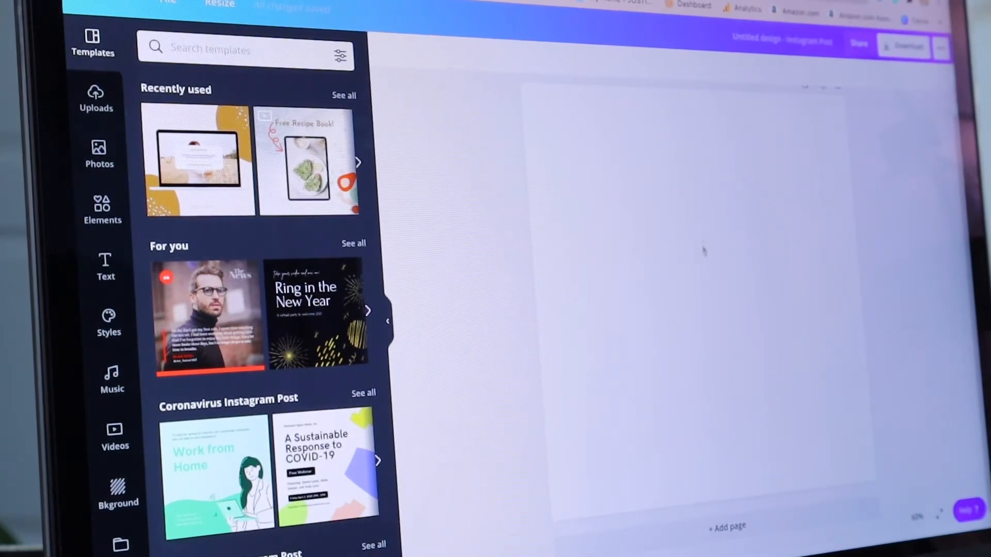
Step: Fill the page beige, then search the background library for 'Textures'
click(118, 489)
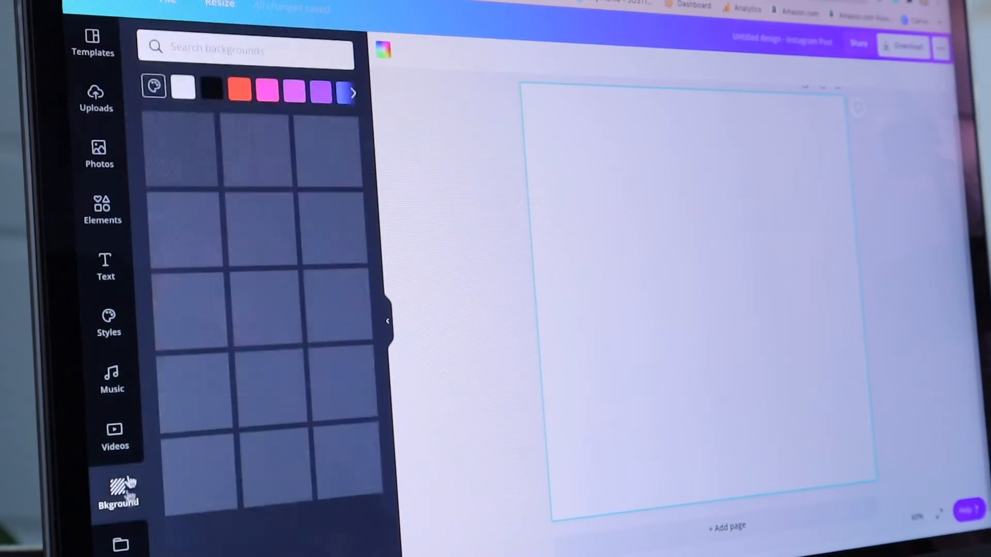
click(281, 265)
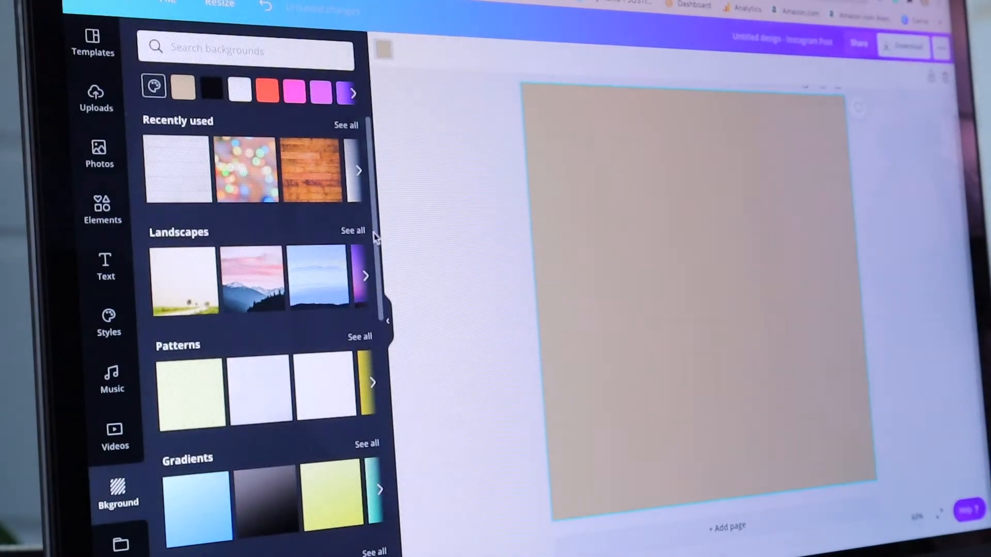
scroll(down, 3)
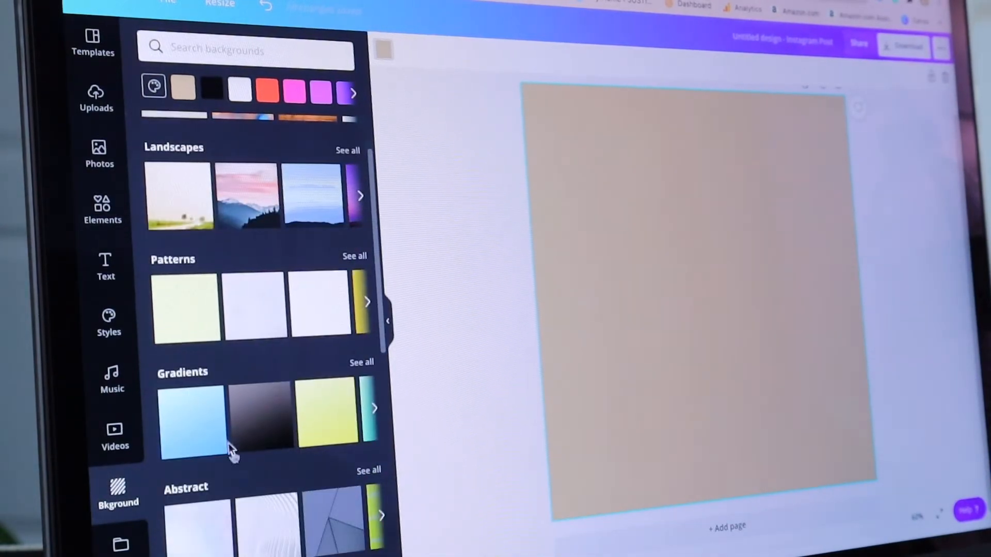
text(Textures)
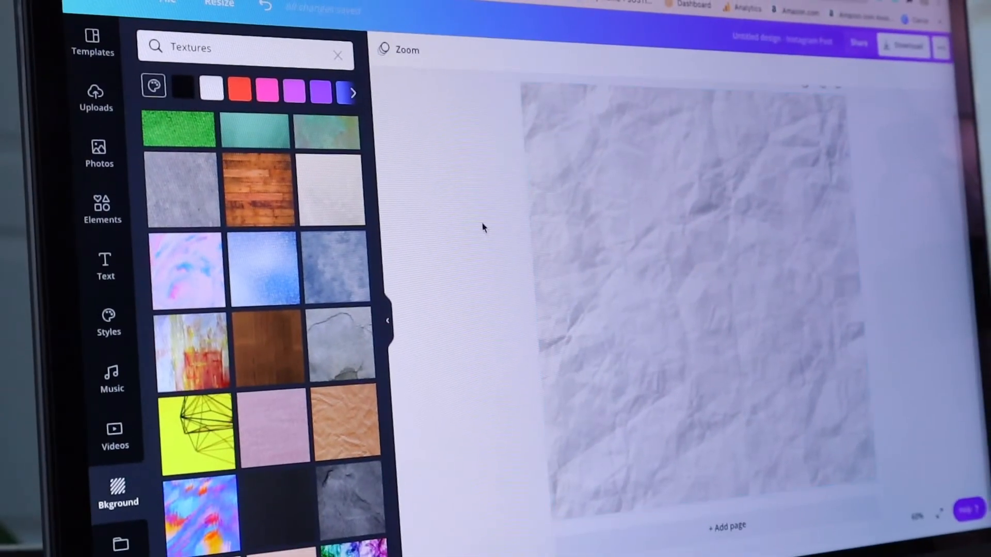
mouse_move(126, 149)
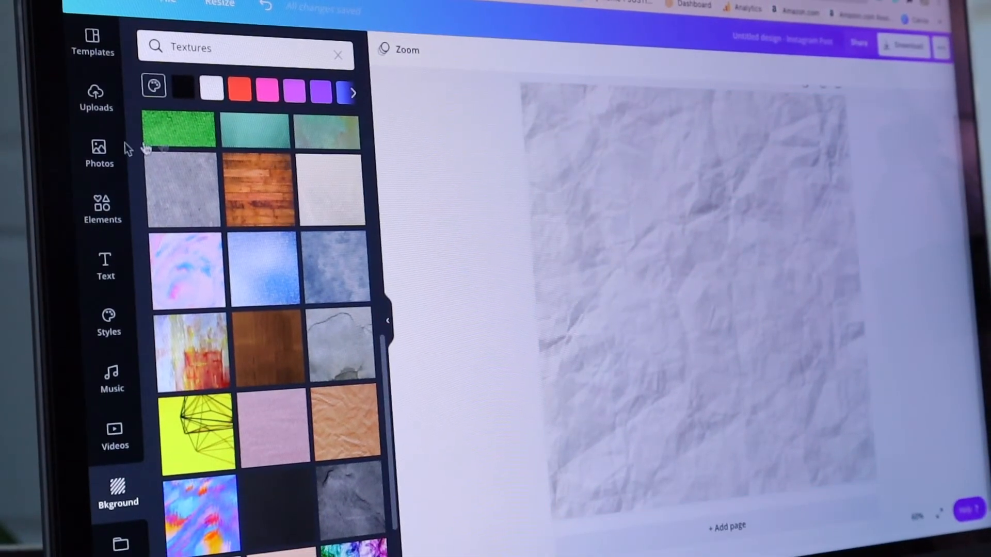
Step: Search the Elements library for 'abstract shape' and add a blue blob to the page
click(102, 209)
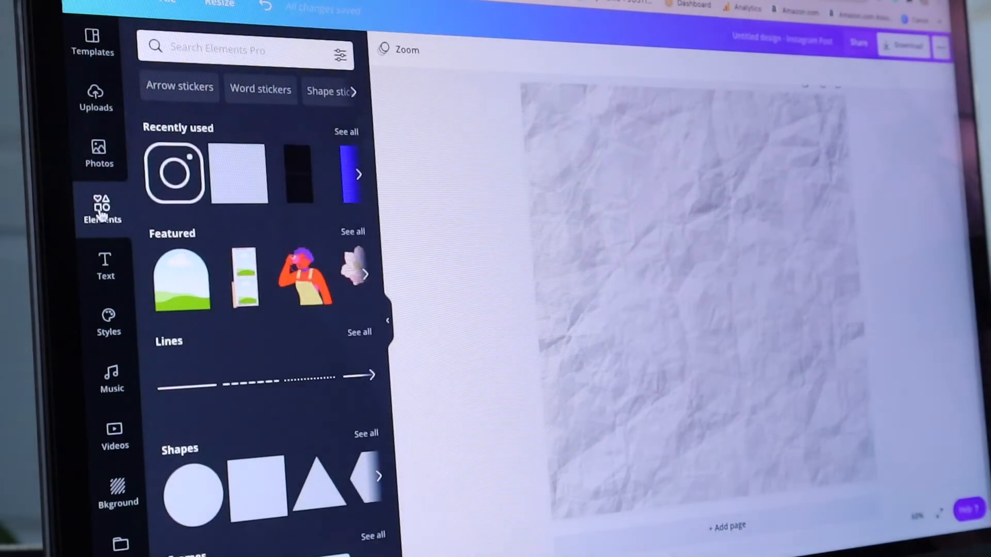
click(247, 50)
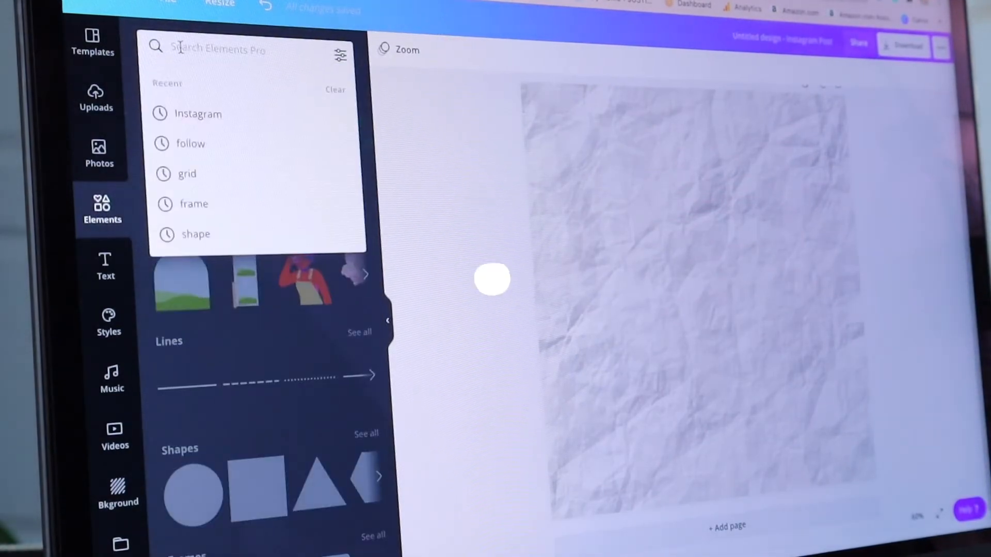
text(abstract shape)
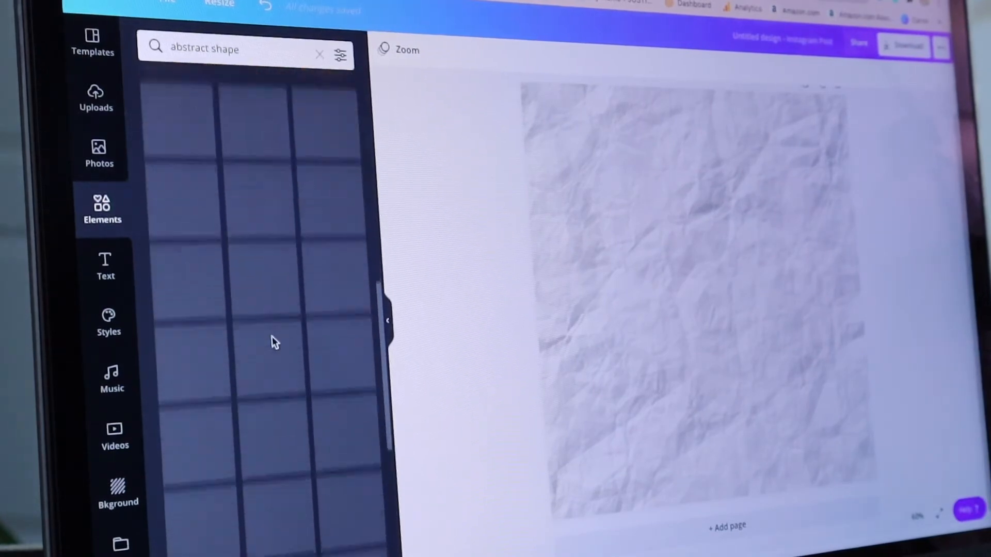
click(328, 142)
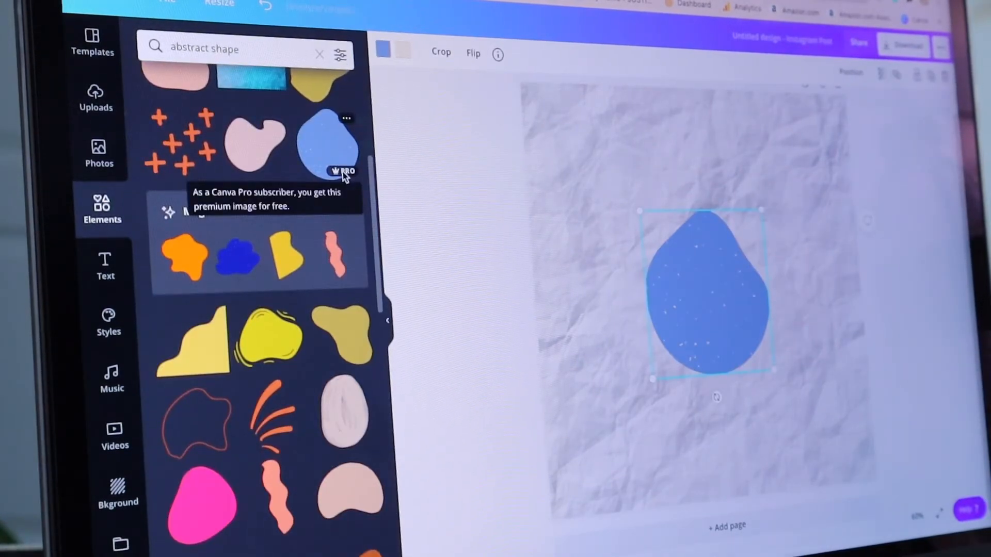
mouse_move(354, 66)
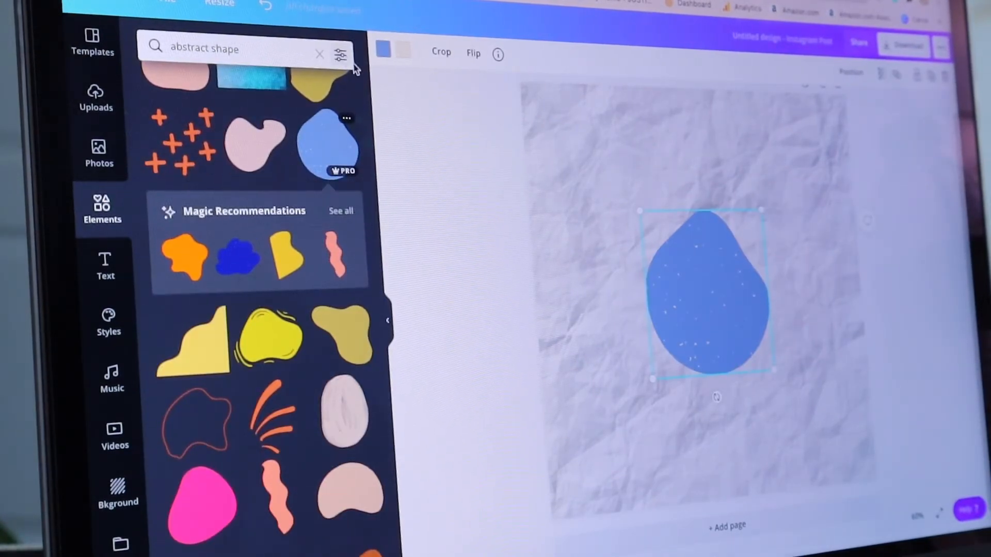
Step: Filter the abstract shape results to show free elements only
click(341, 50)
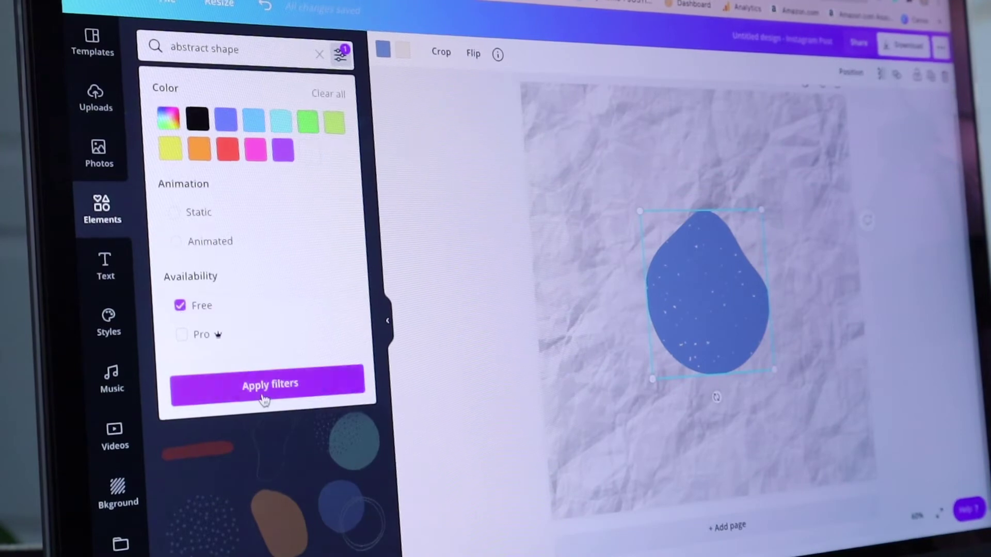
click(269, 384)
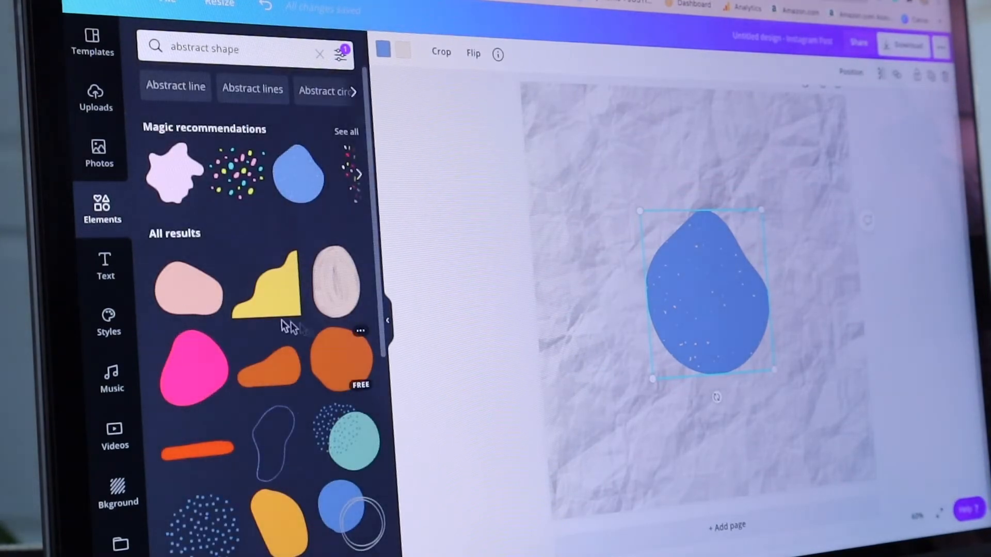
mouse_move(161, 471)
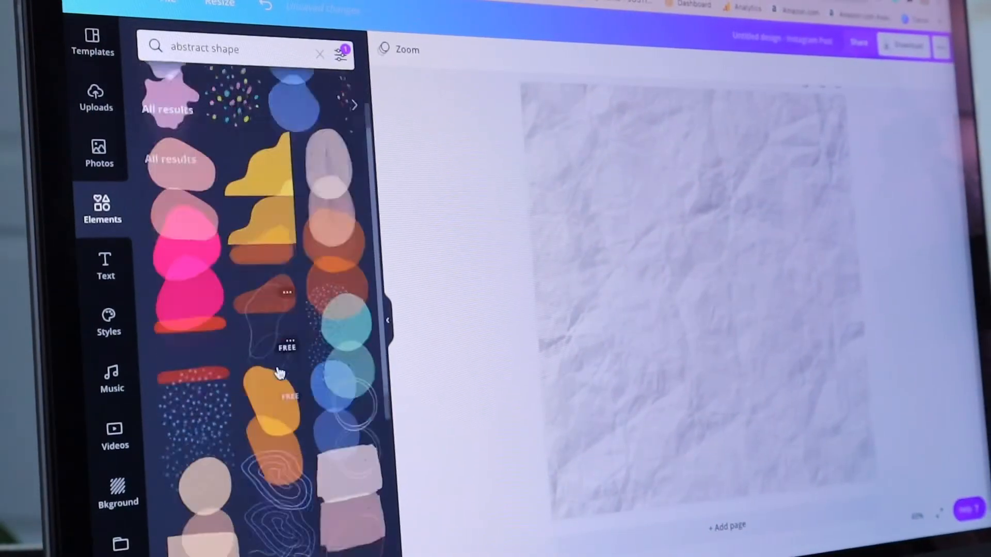
Step: Add the yellow curved shape and recolour it peach
click(262, 183)
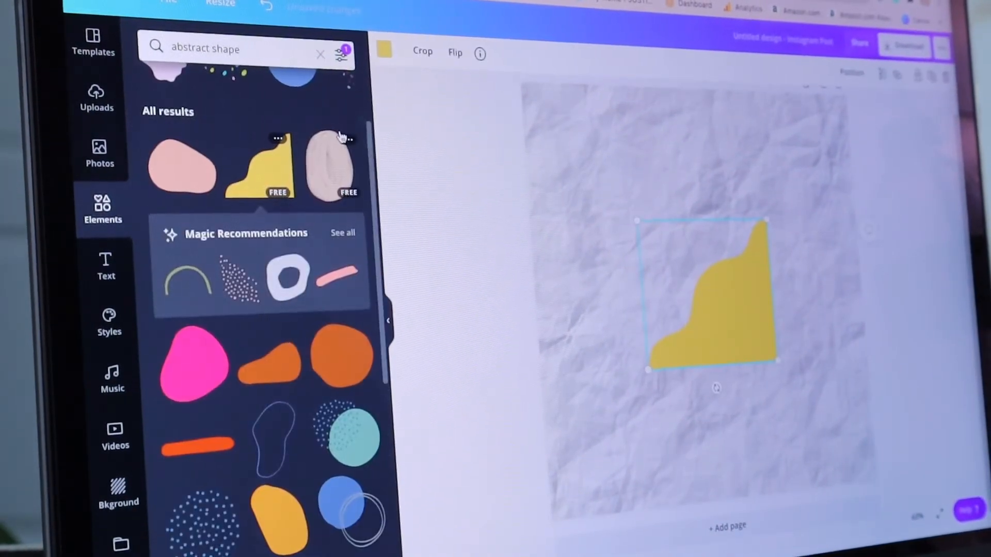
click(384, 50)
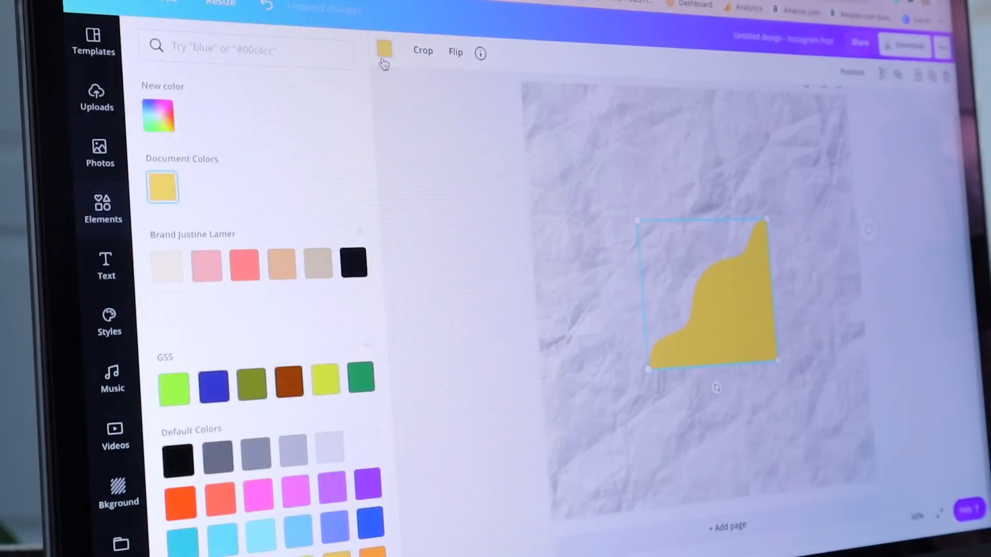
click(281, 263)
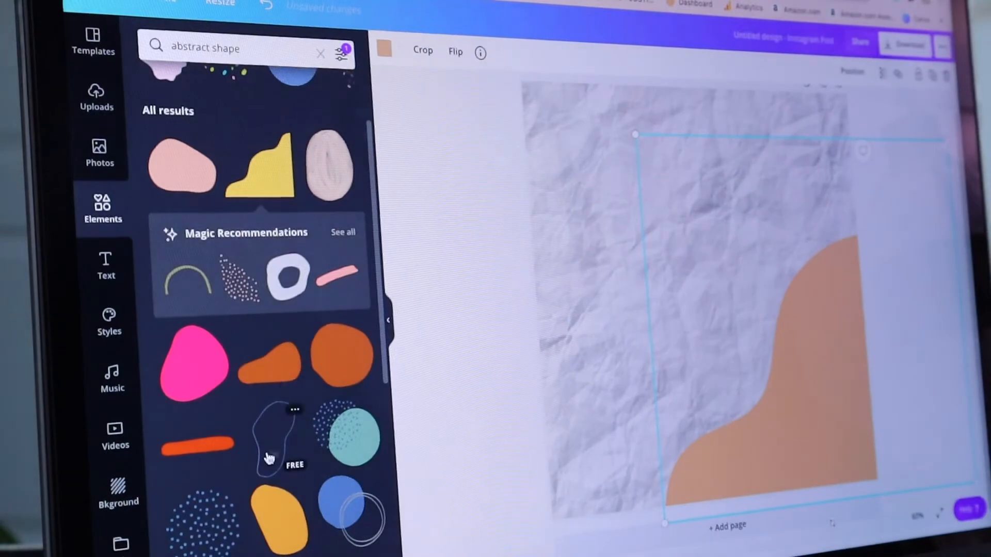
Step: Add the circle-with-rings element and recolour it beige with light cream rings
scroll(down, 3)
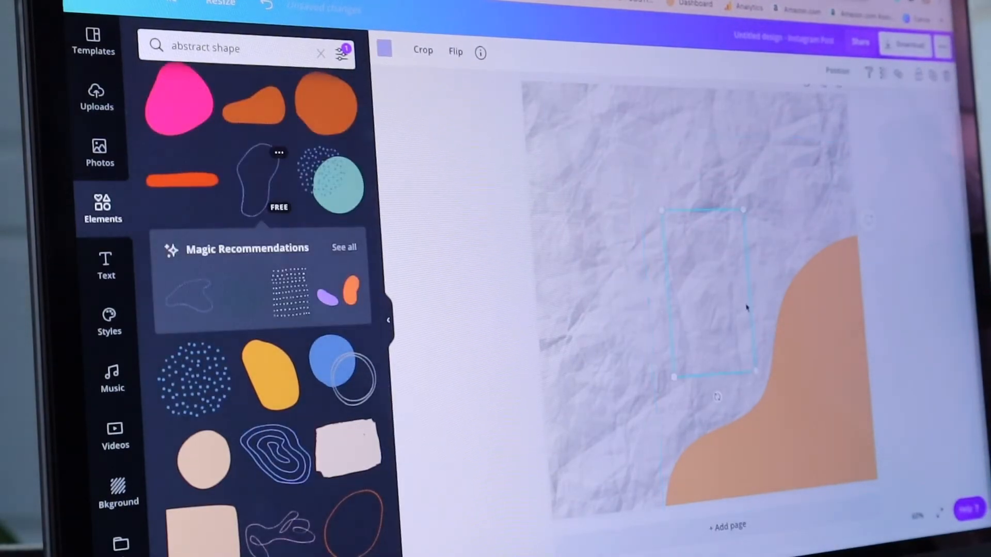
click(383, 49)
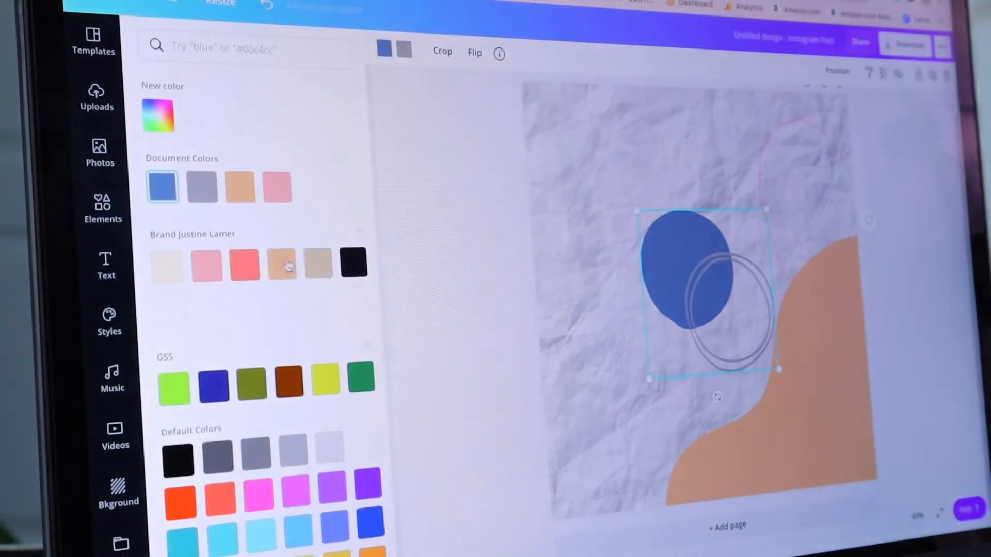
click(166, 264)
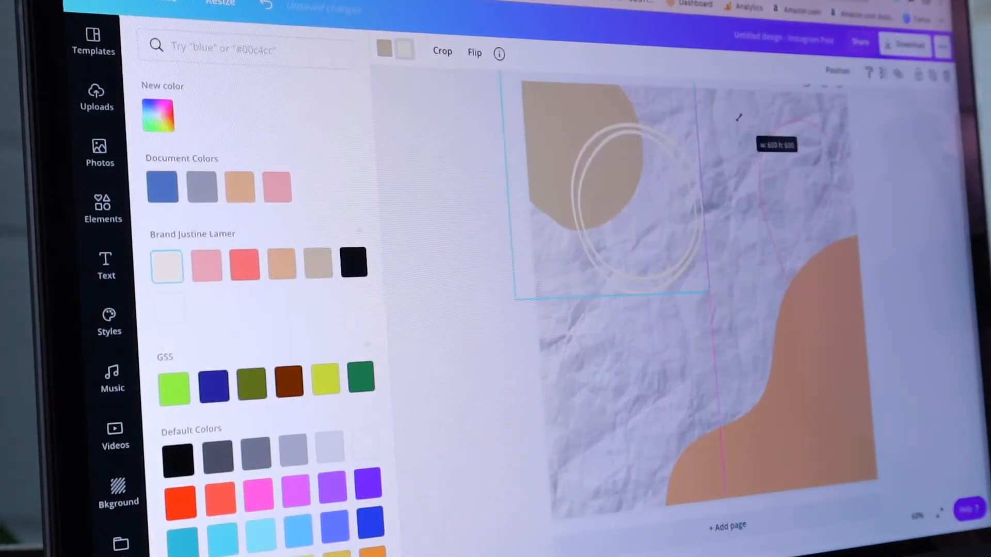
click(102, 208)
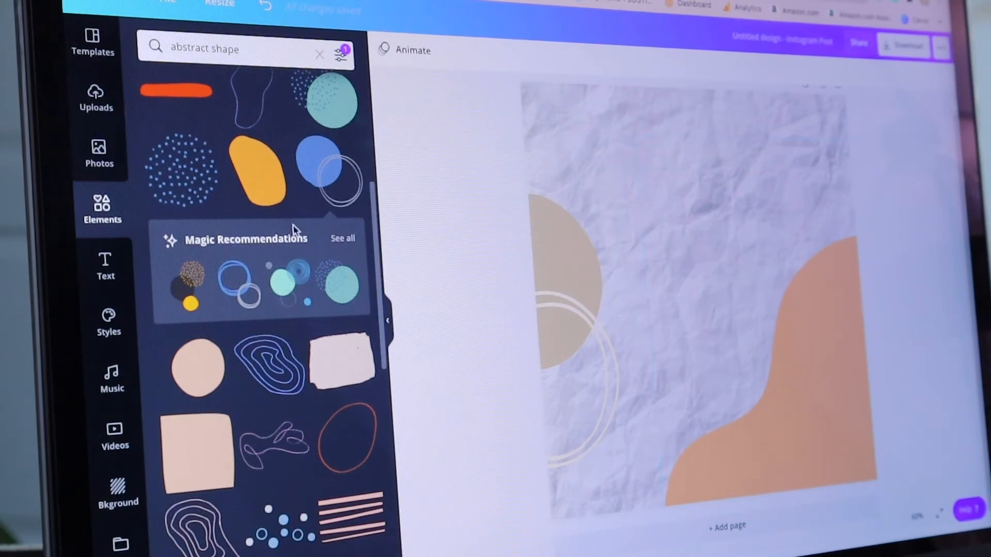
Step: Add a heading reading 'BEST TIPS TO START YOUR BUSINESS'
click(105, 262)
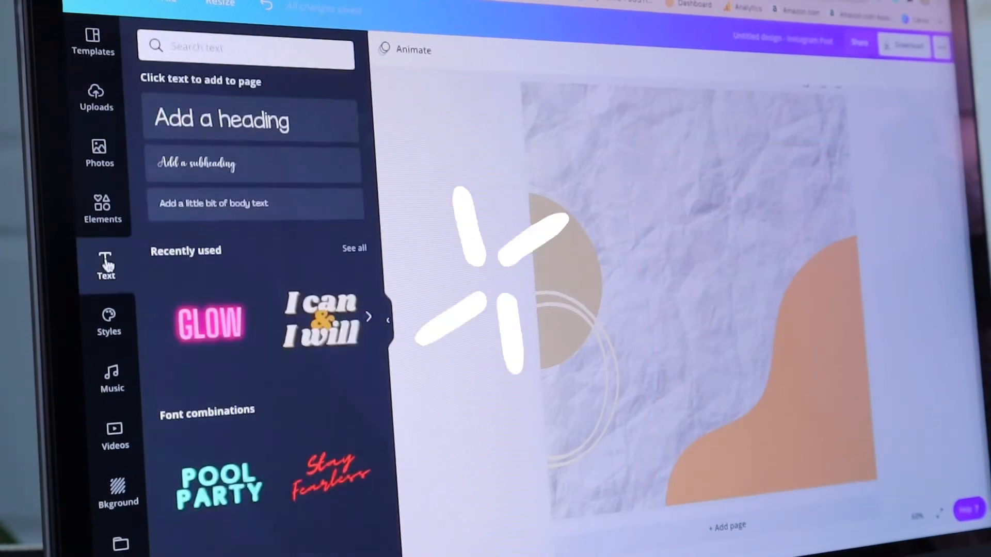
click(219, 120)
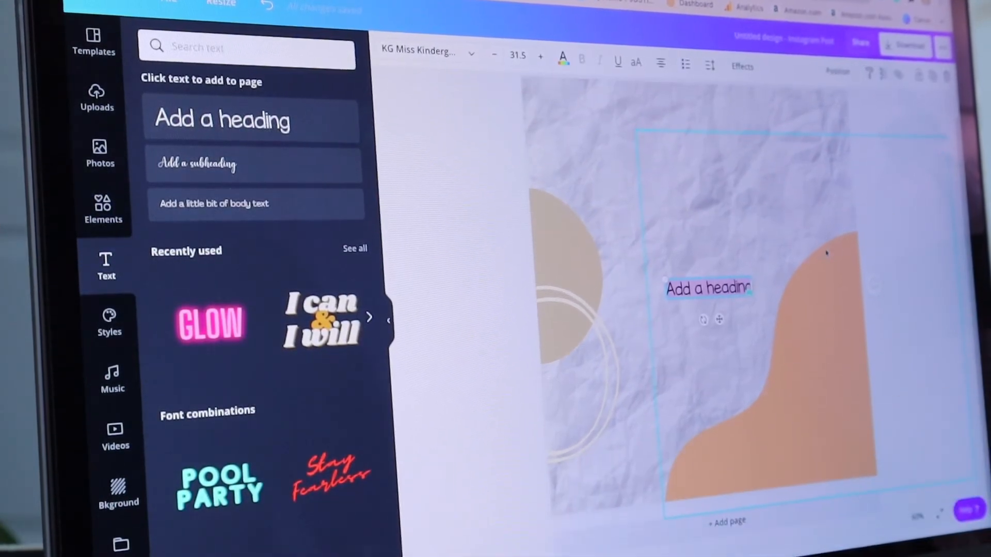
text(BEST TIPS TO START YOUR BUSINESS)
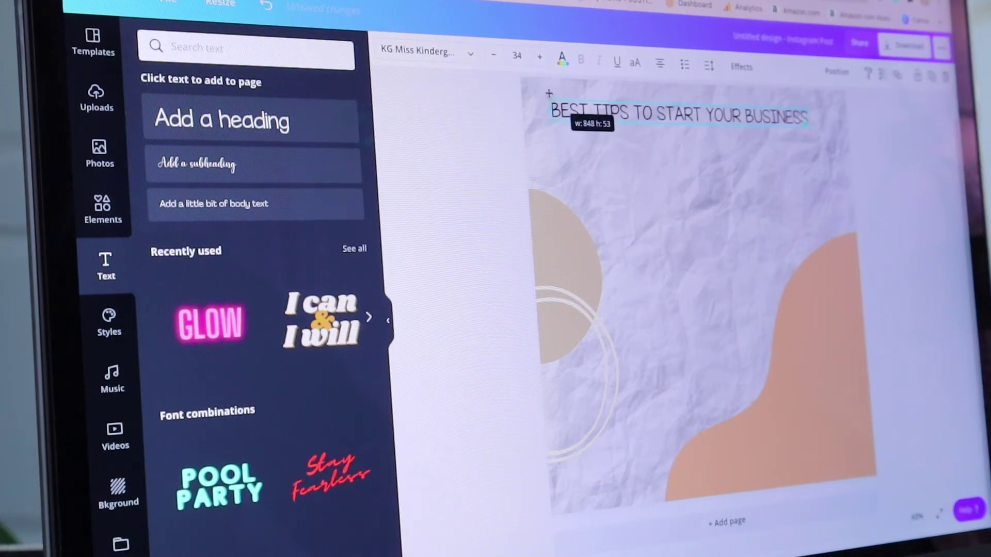
Step: Search Elements for 'line' and add a thin line beneath the heading
click(539, 56)
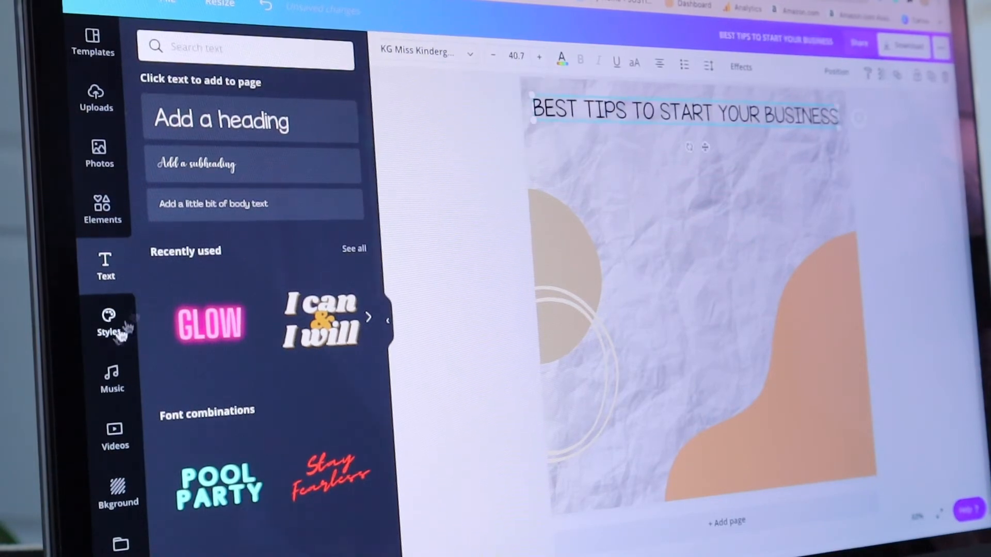
text(line)
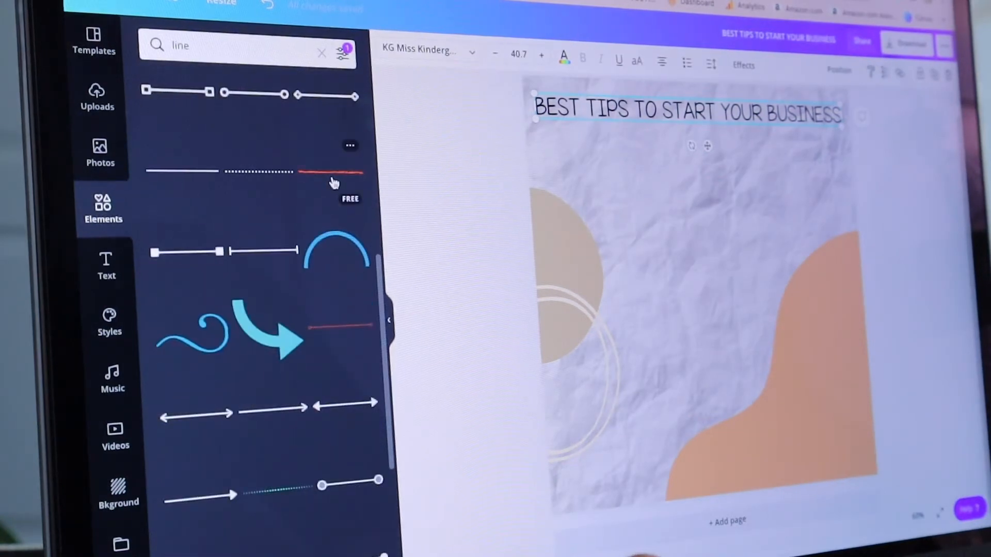
click(385, 51)
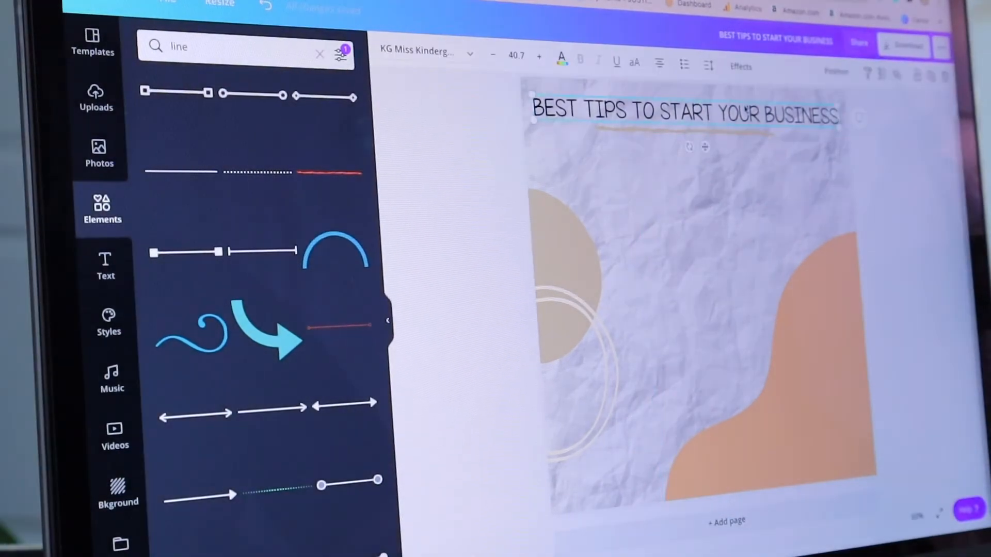
Step: Apply the Shadow effect to the heading text, then return to Elements
click(739, 65)
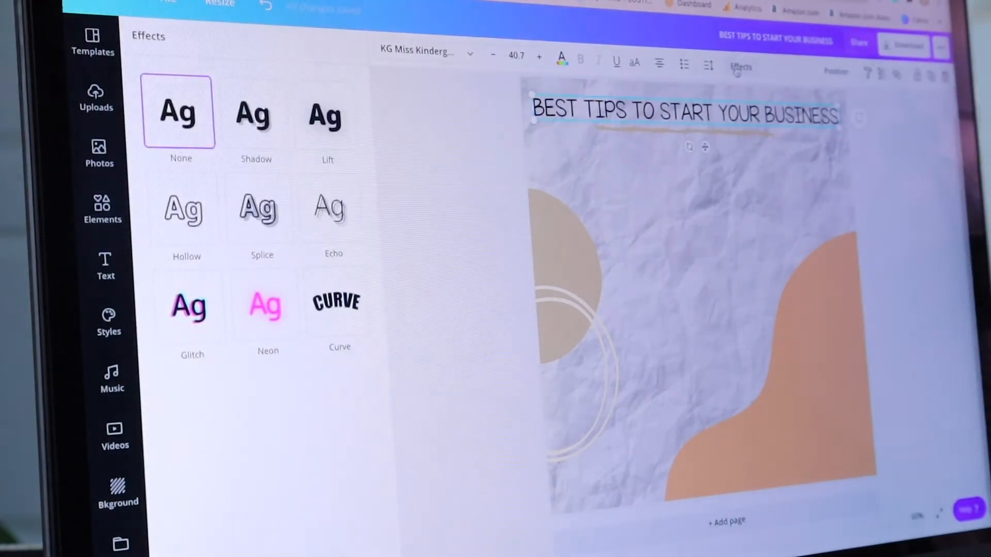
click(254, 114)
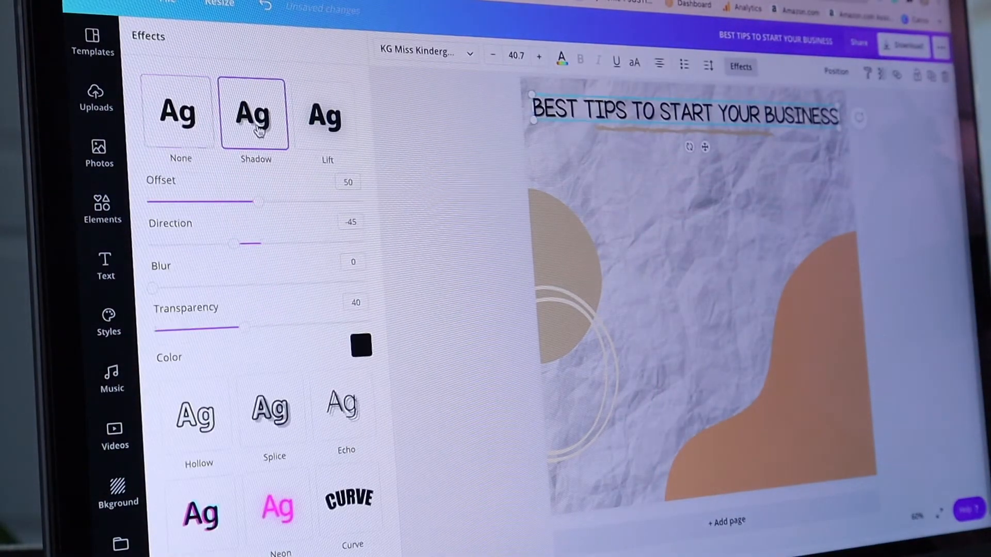
click(102, 208)
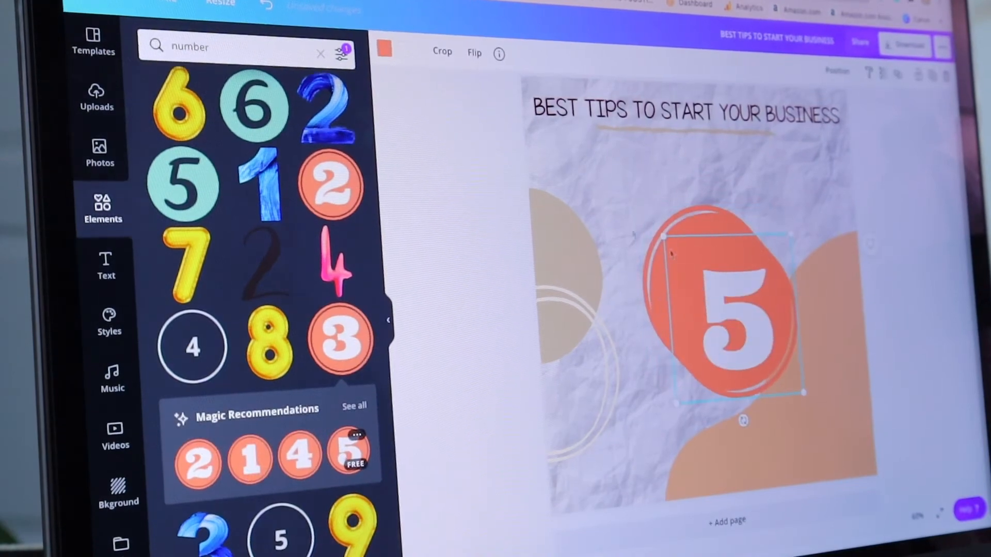
Step: Add another orange numbered badge to the column on the left side
click(383, 50)
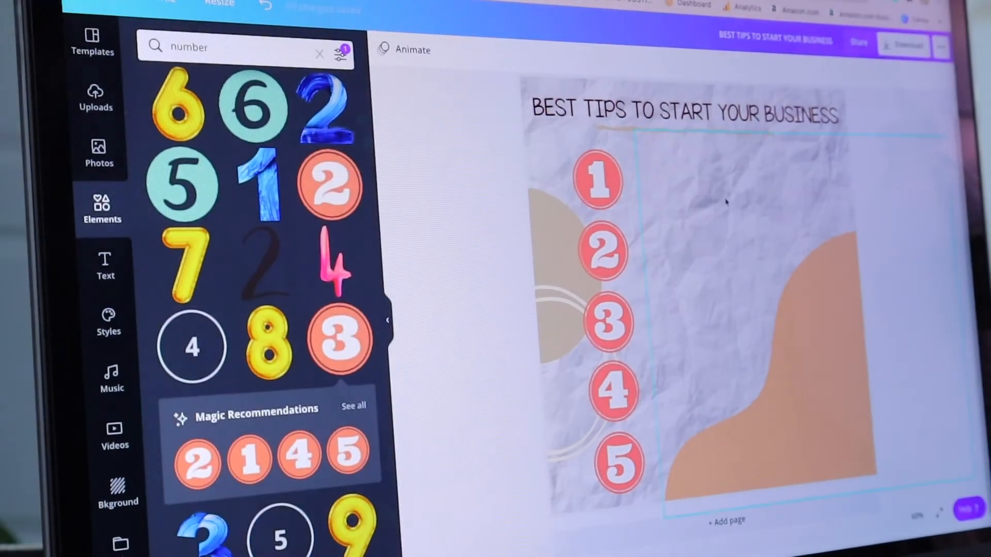
Step: Add a body text box for the tip and change its font from the font list
click(105, 262)
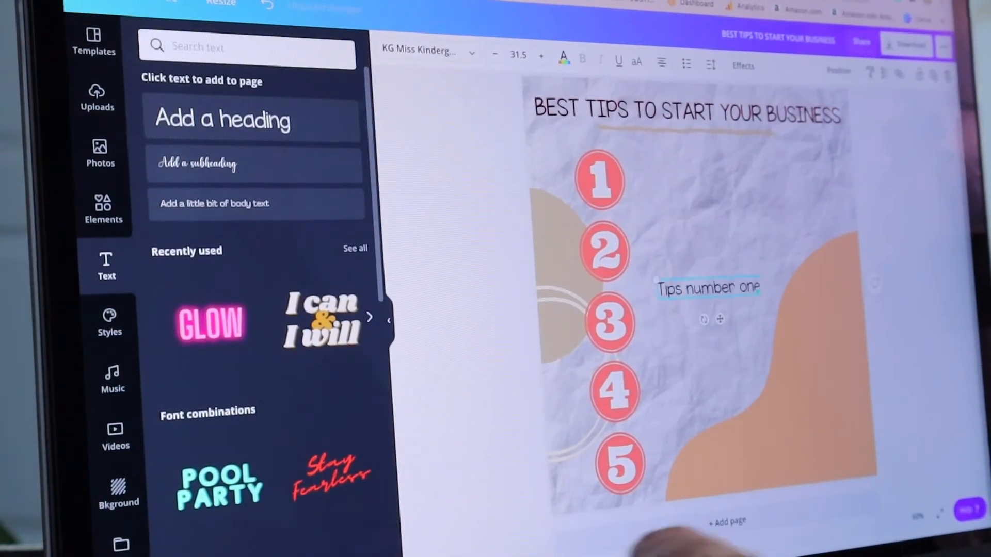
click(425, 52)
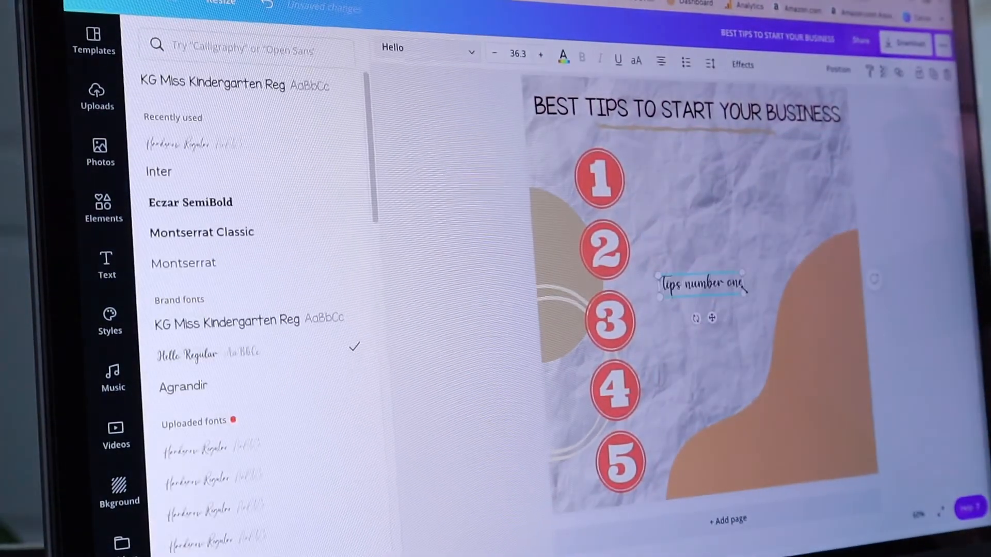
click(540, 55)
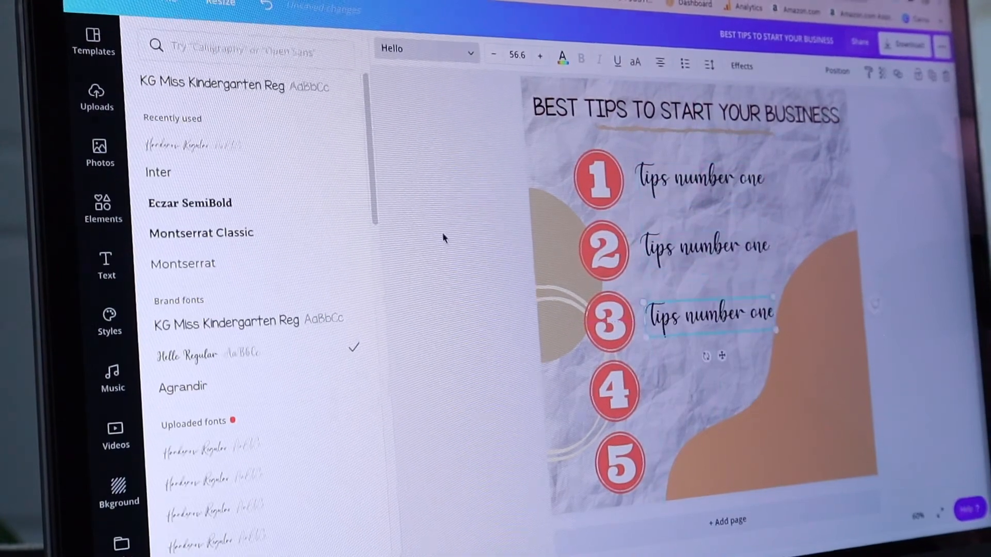
click(105, 260)
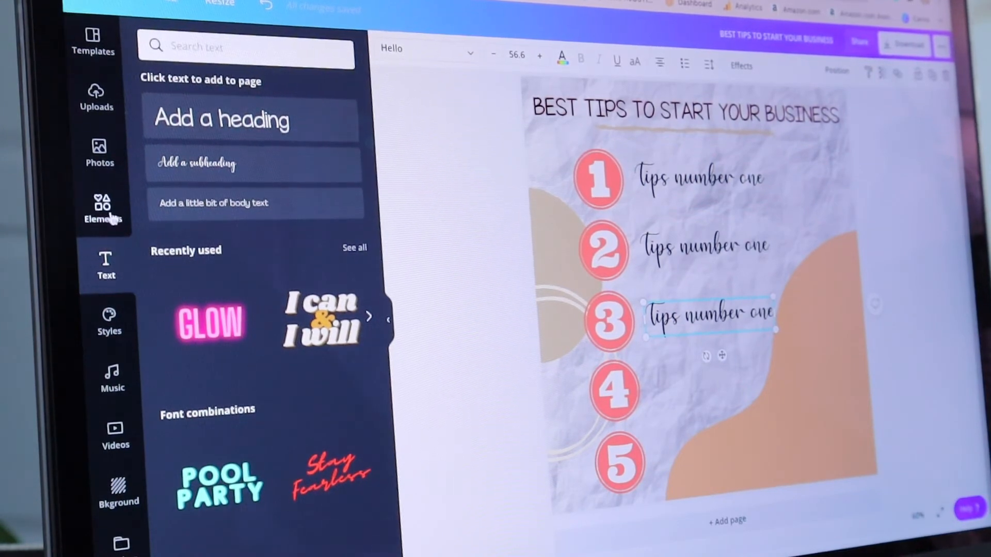
mouse_move(122, 411)
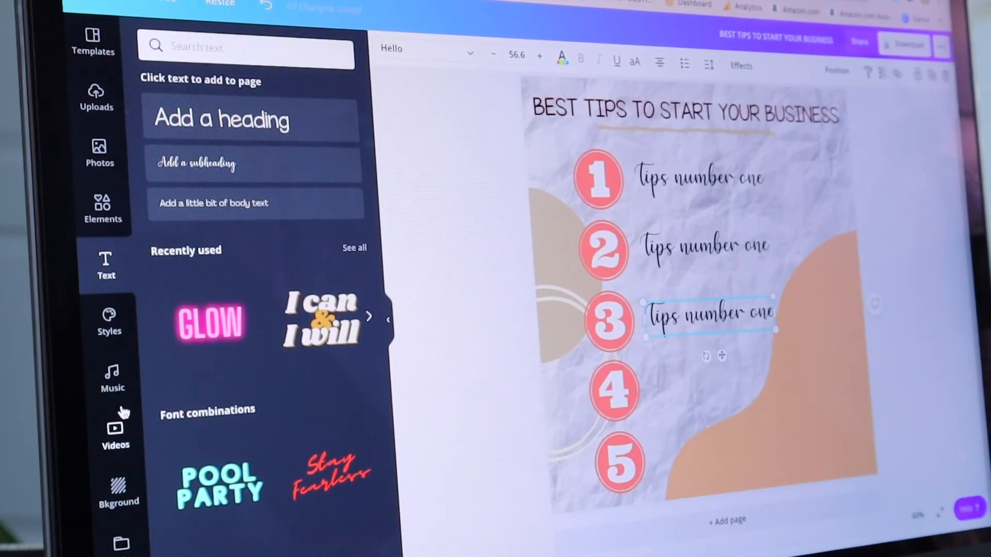
Step: Switch the left sidebar to the Videos stock library
click(115, 432)
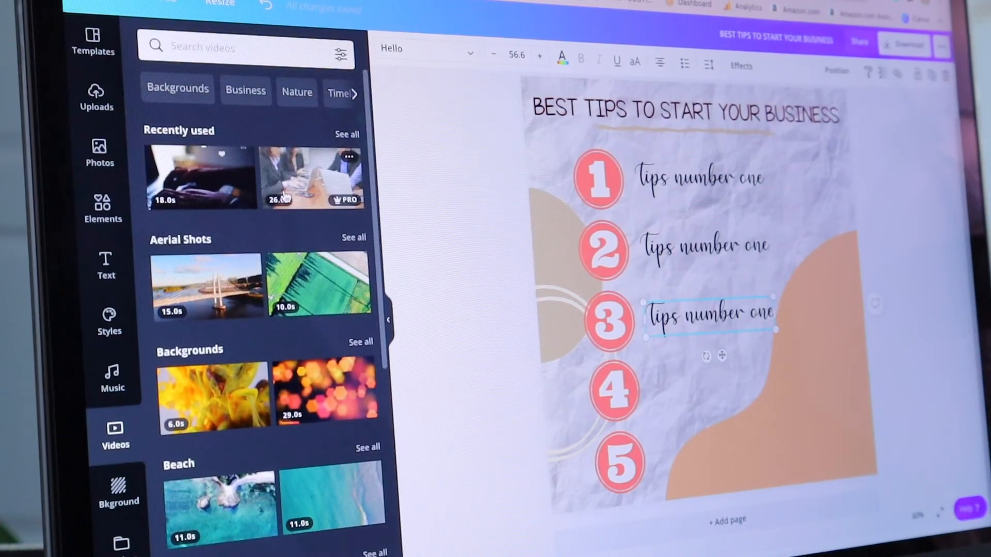